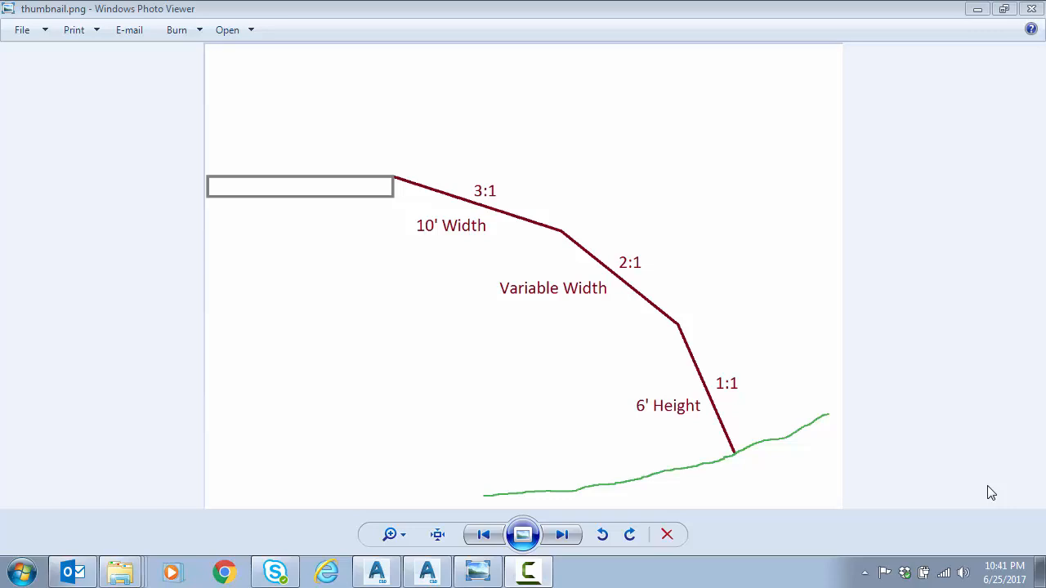
mouse_move(1012, 300)
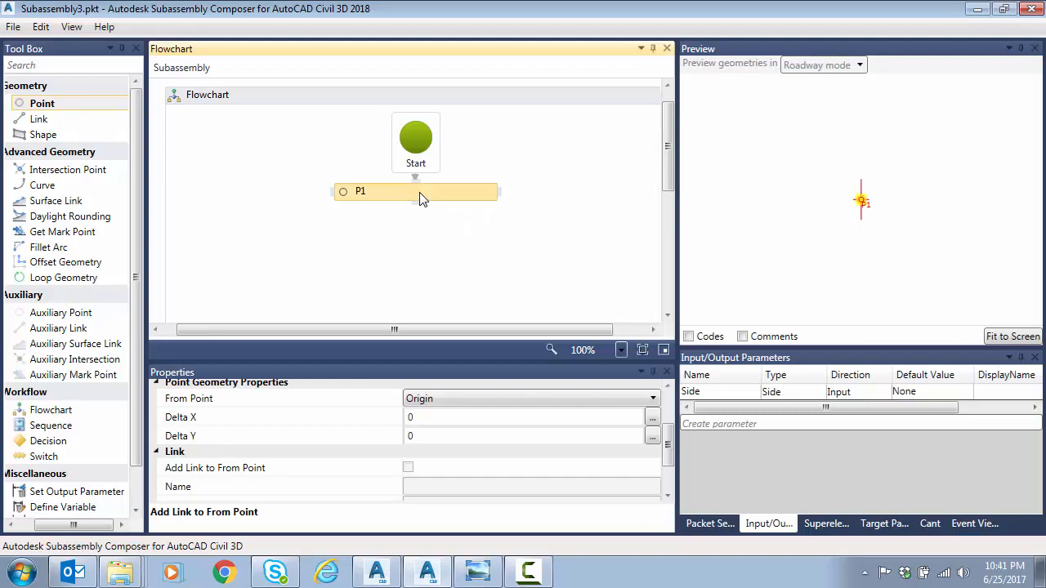
mouse_move(882, 524)
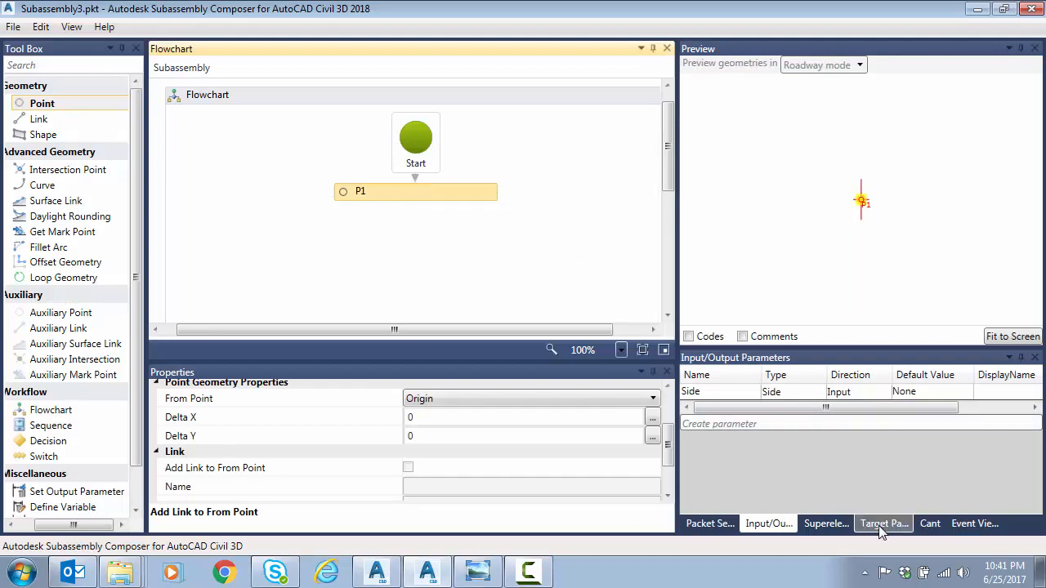
Create a surface target parameter named EG for the existing ground
click(882, 523)
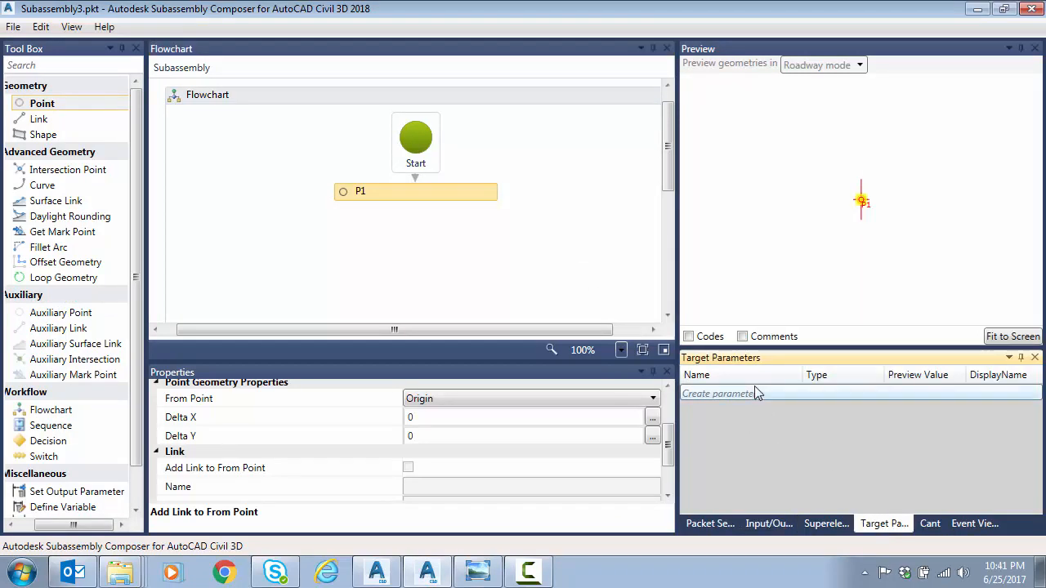
click(719, 393)
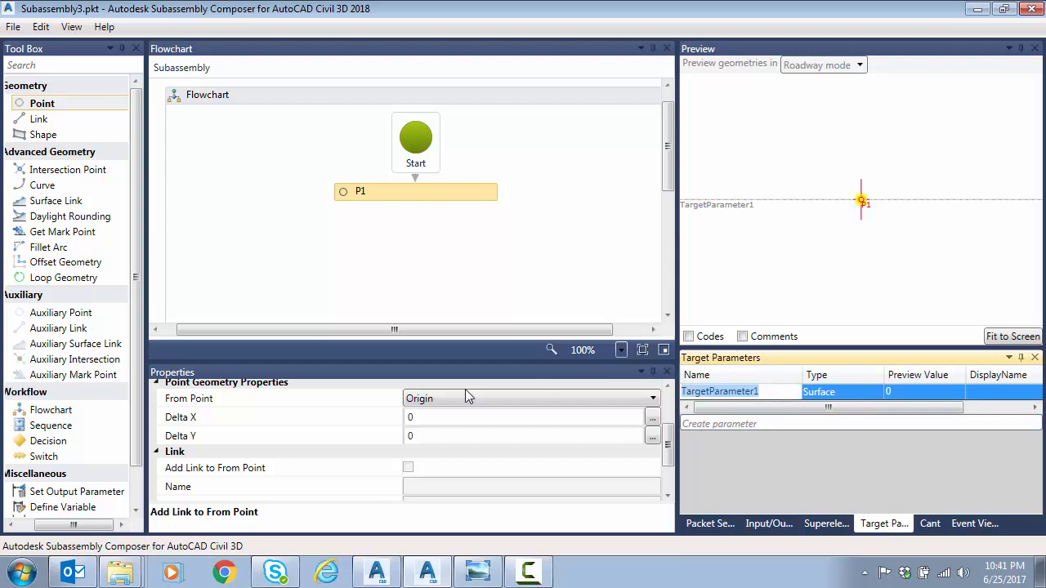
text(EG)
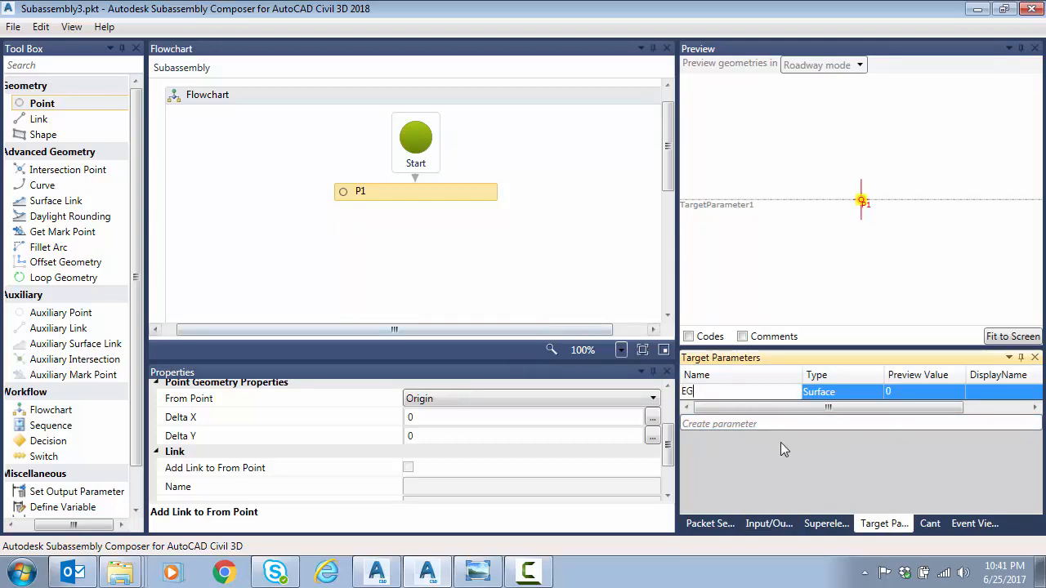
click(767, 523)
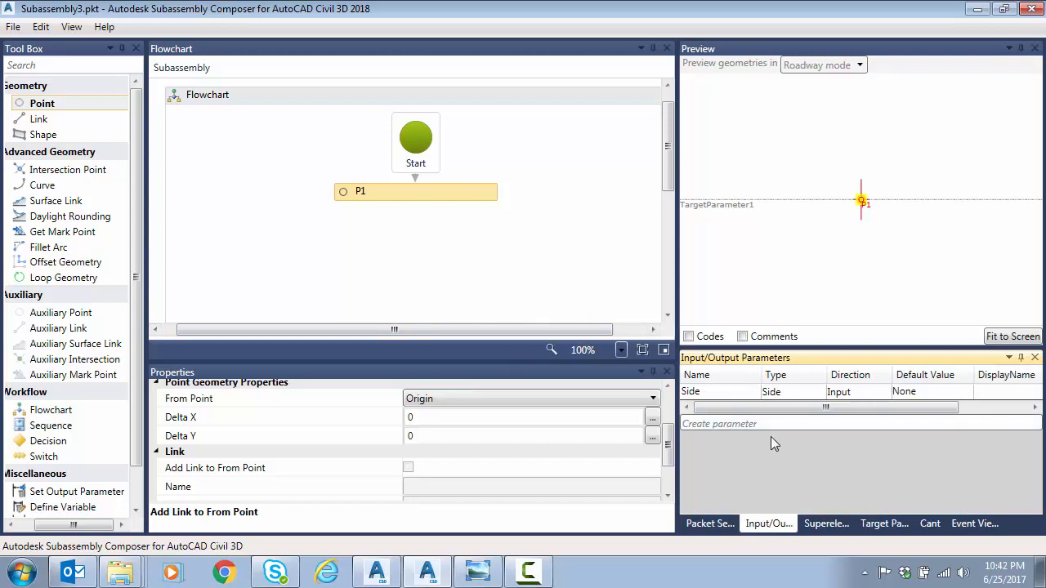
mouse_move(380, 218)
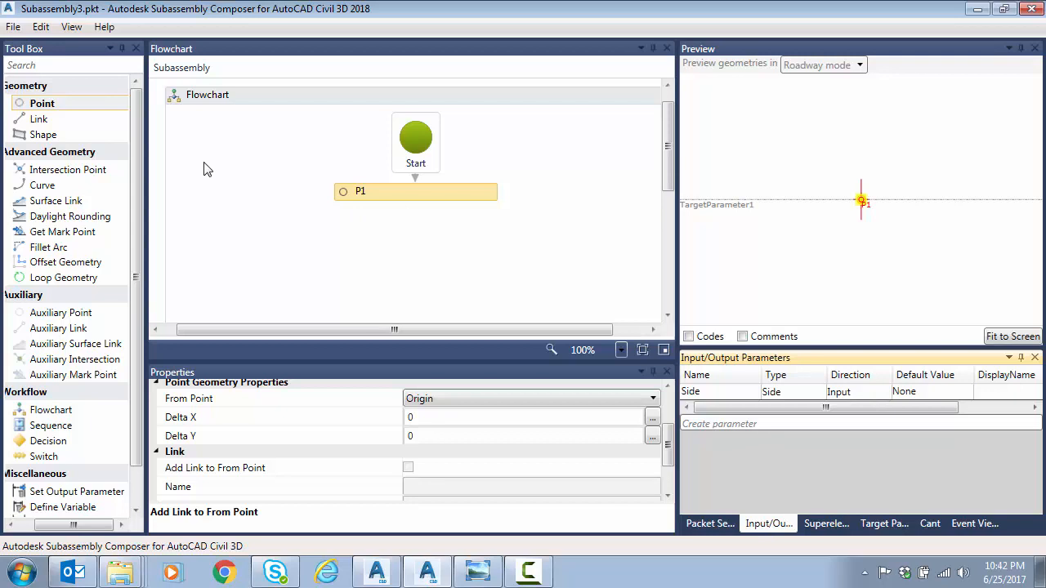
mouse_move(235, 260)
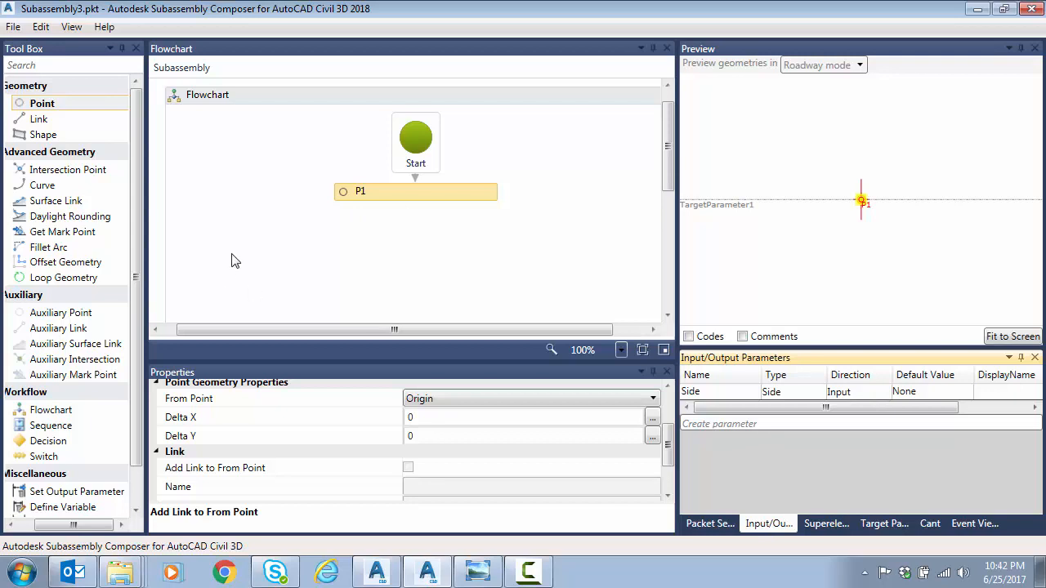
mouse_move(230, 256)
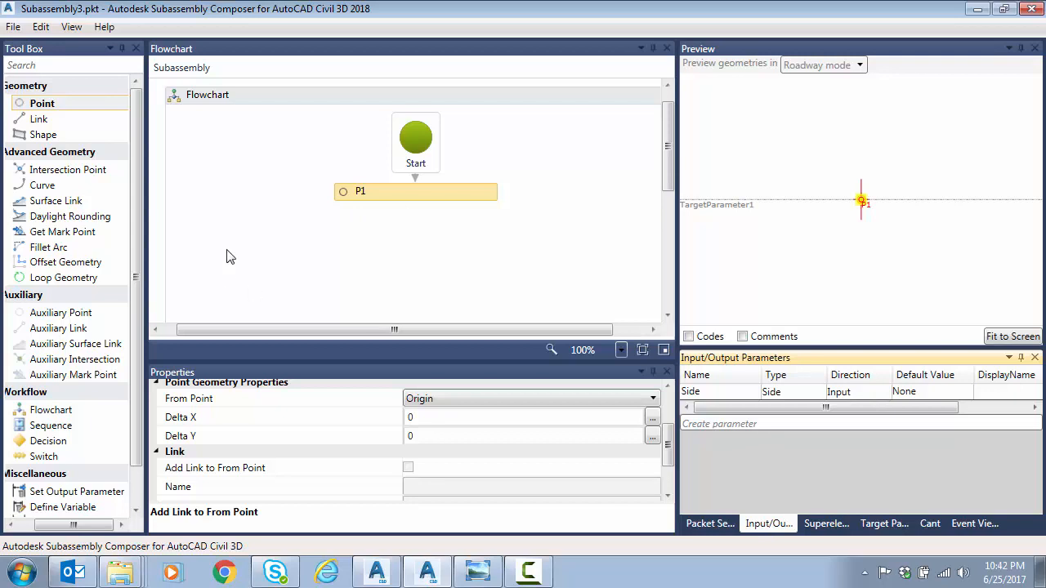
mouse_move(45, 135)
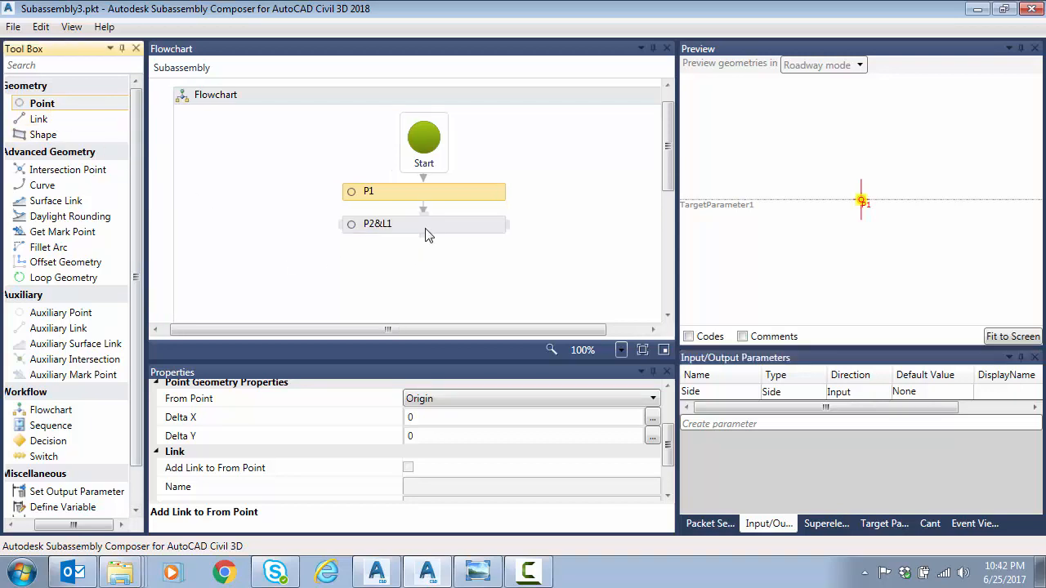
Define P2 with link L1 from P1 at a -3:1 slope over Delta X 10
click(423, 224)
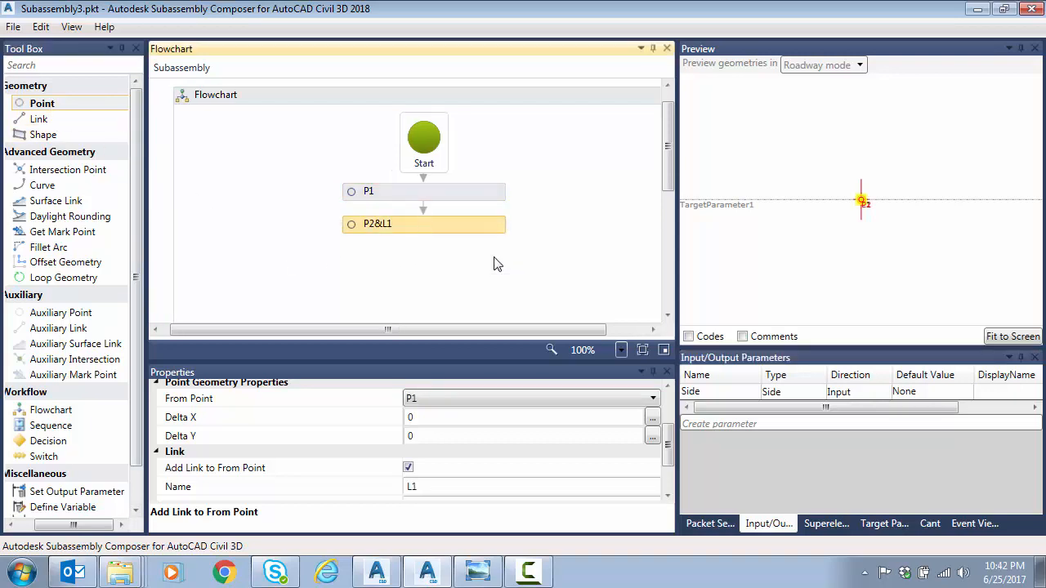
mouse_move(482, 257)
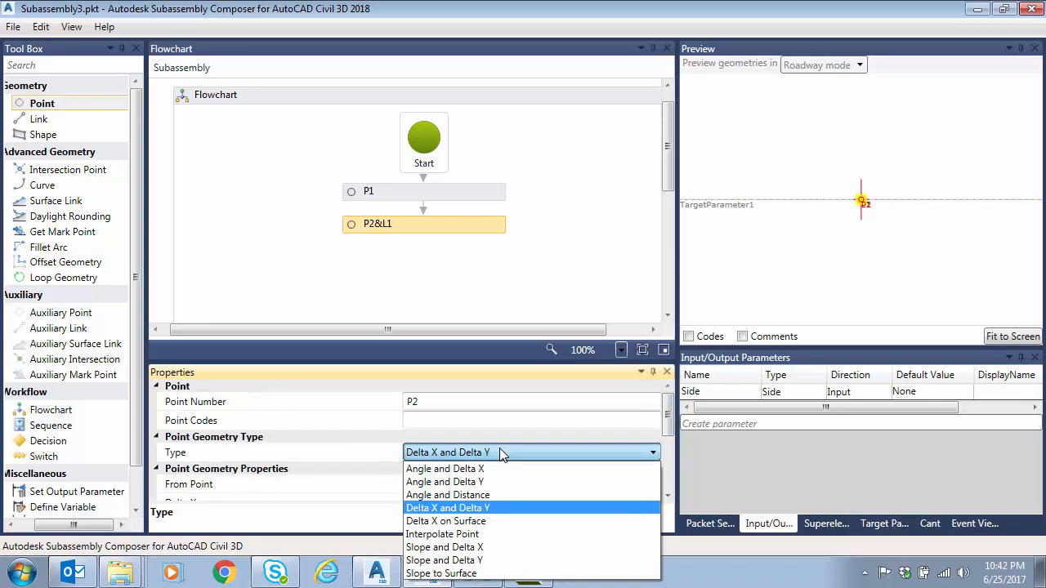
click(444, 547)
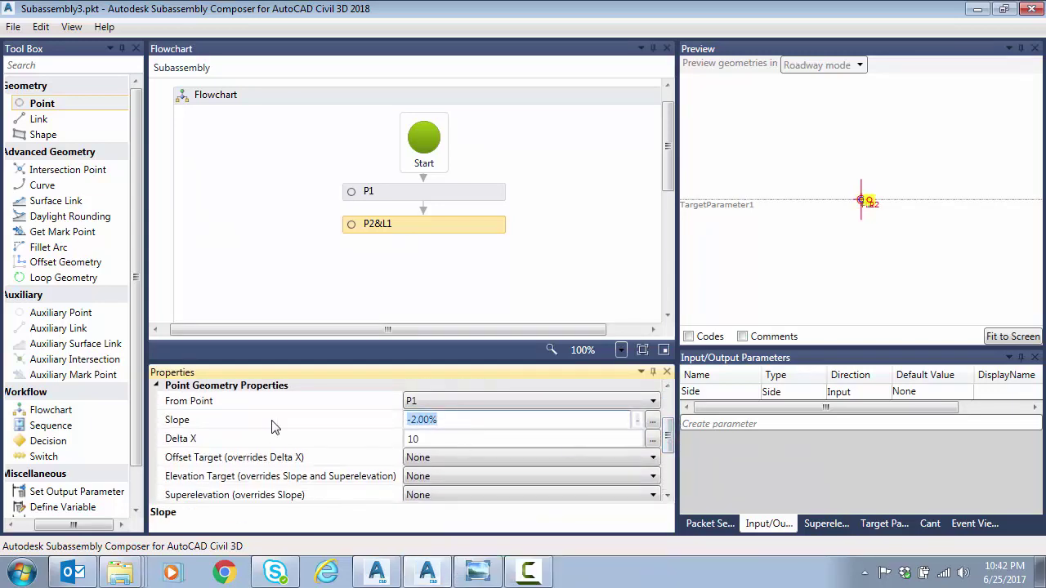
text(-3:1)
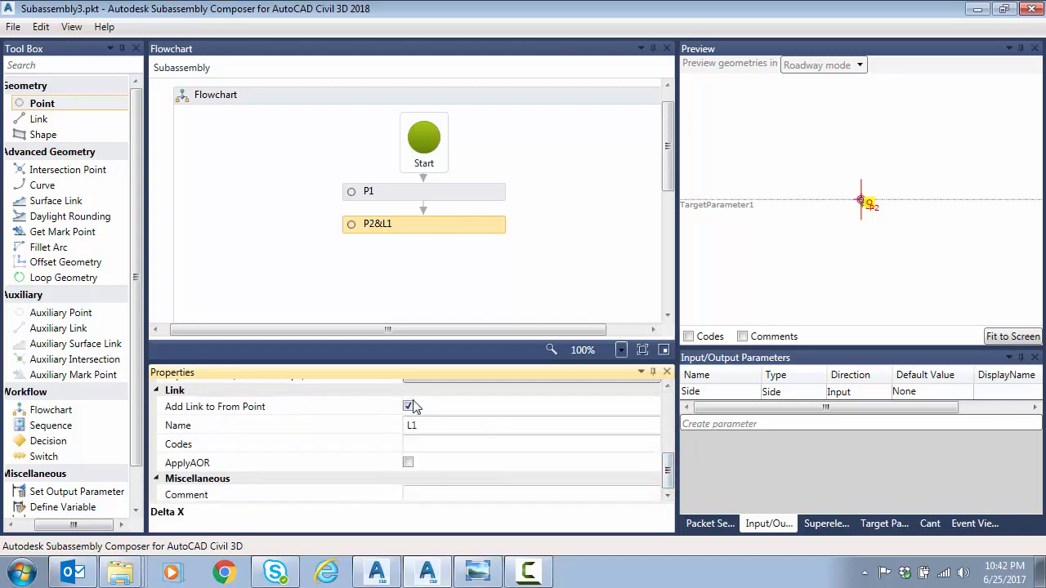
click(1013, 336)
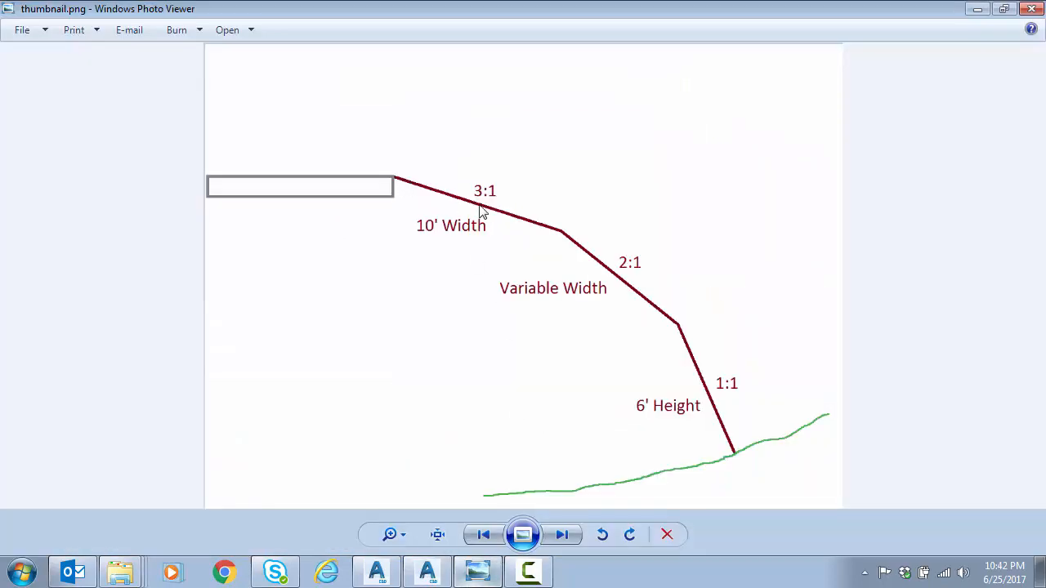
mouse_move(563, 244)
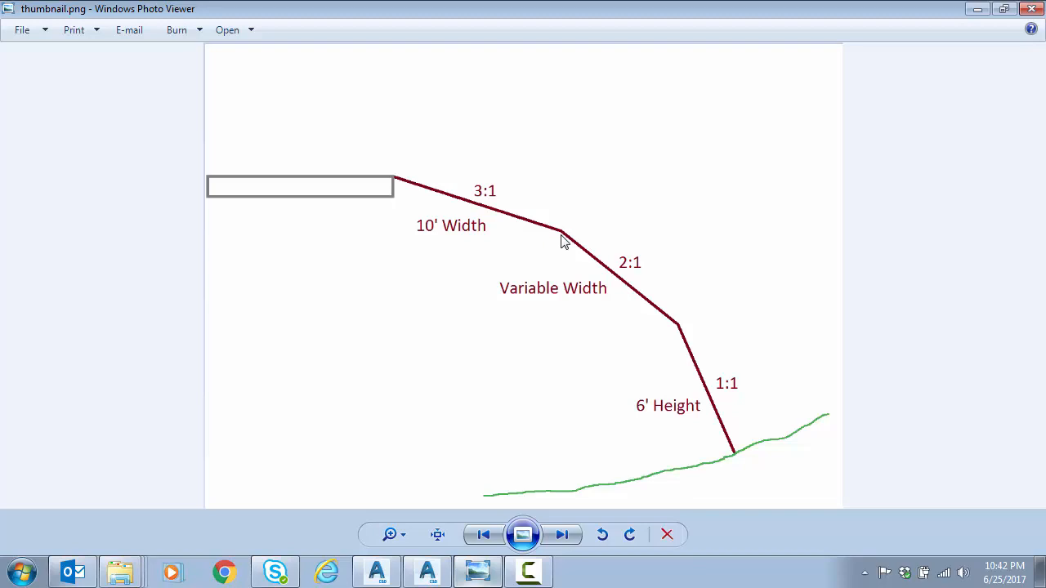
mouse_move(738, 463)
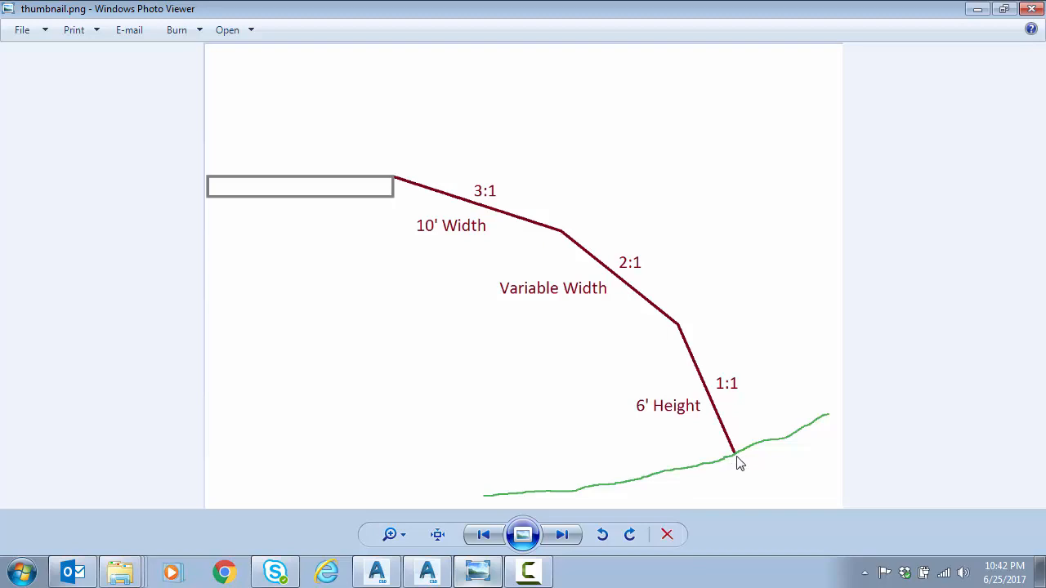
mouse_move(641, 296)
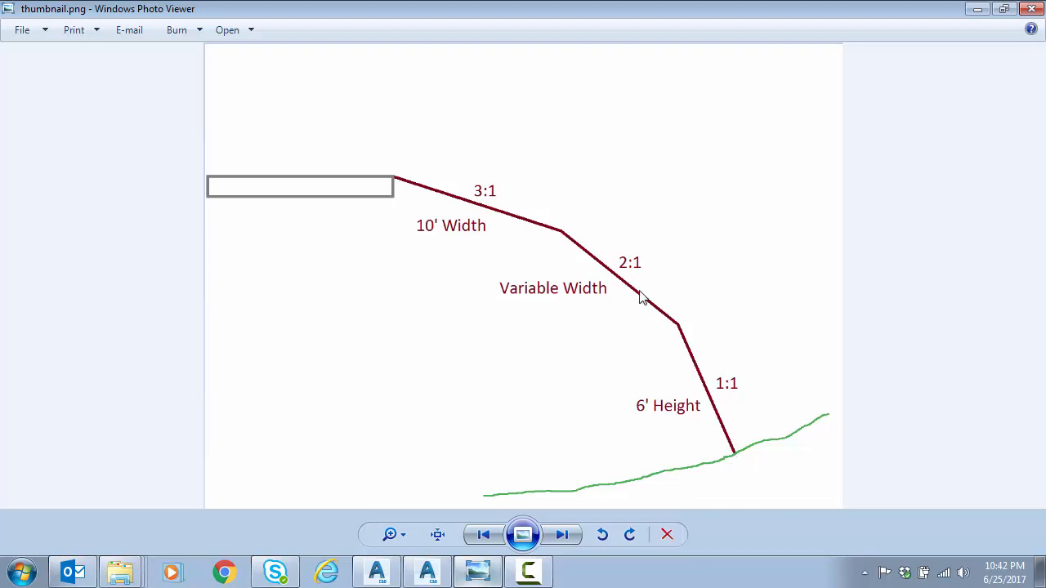
mouse_move(566, 242)
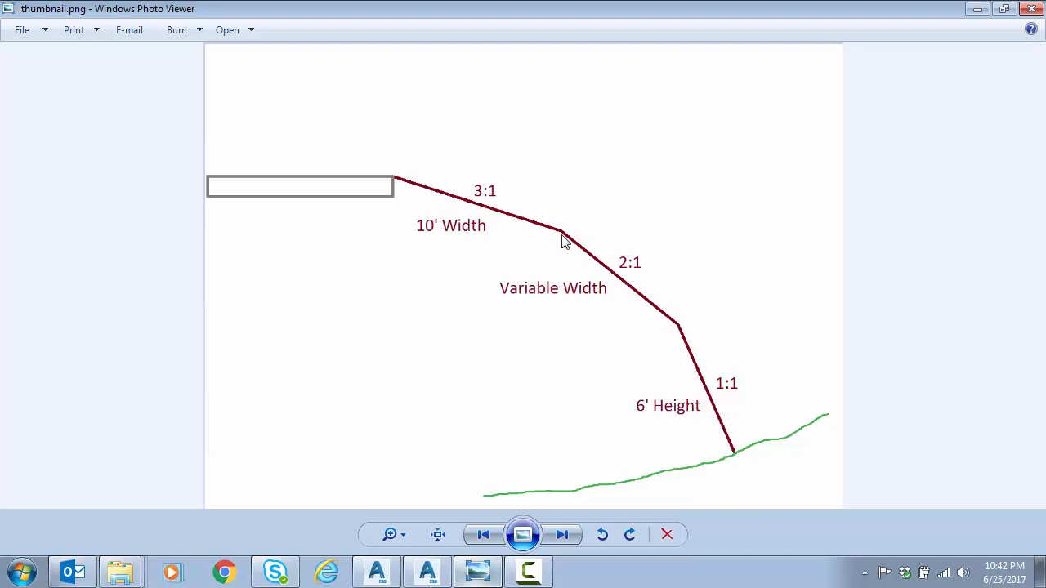
mouse_move(558, 235)
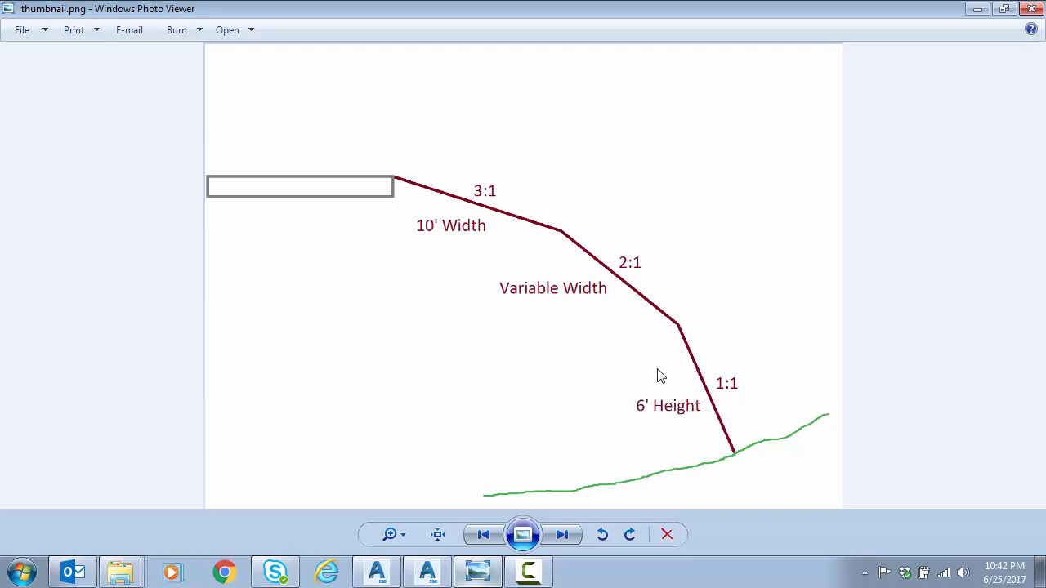
mouse_move(565, 241)
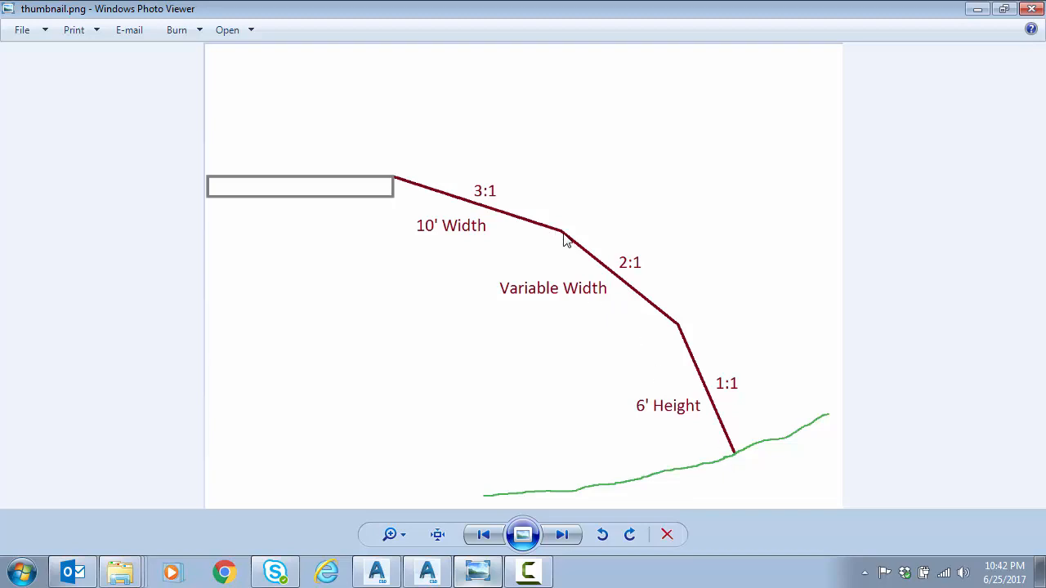
mouse_move(612, 321)
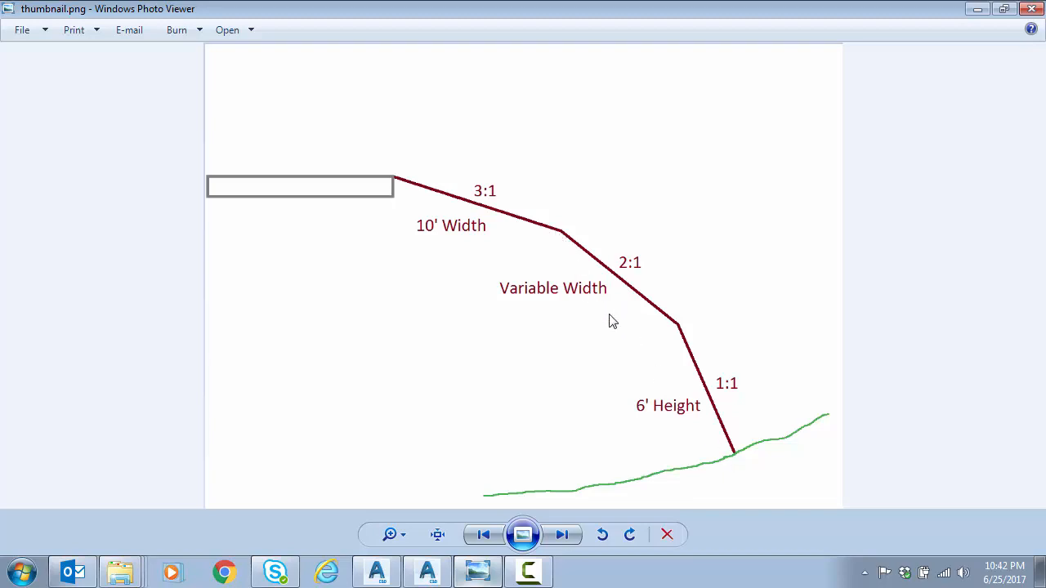
mouse_move(645, 356)
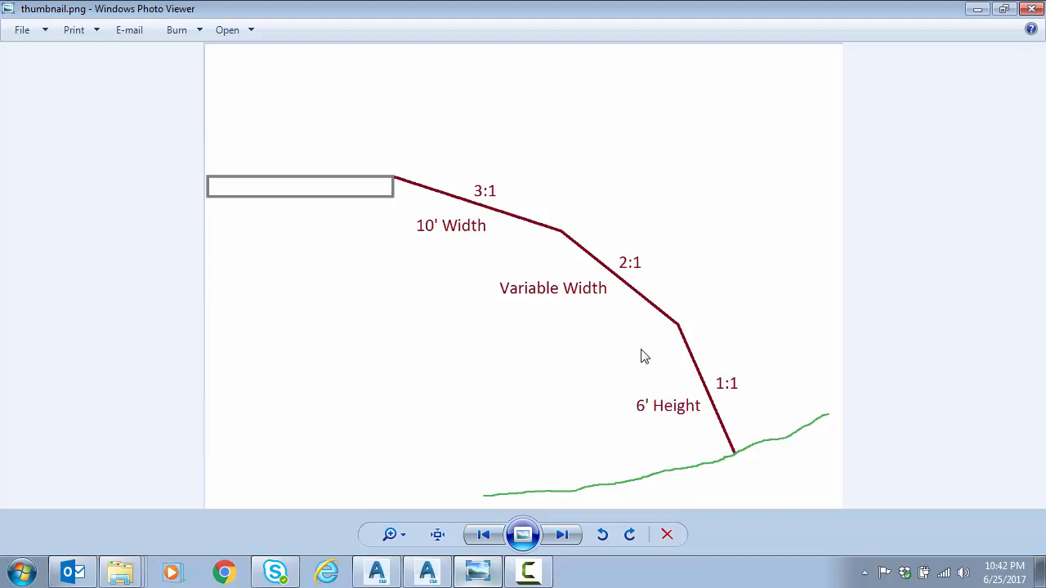
mouse_move(734, 458)
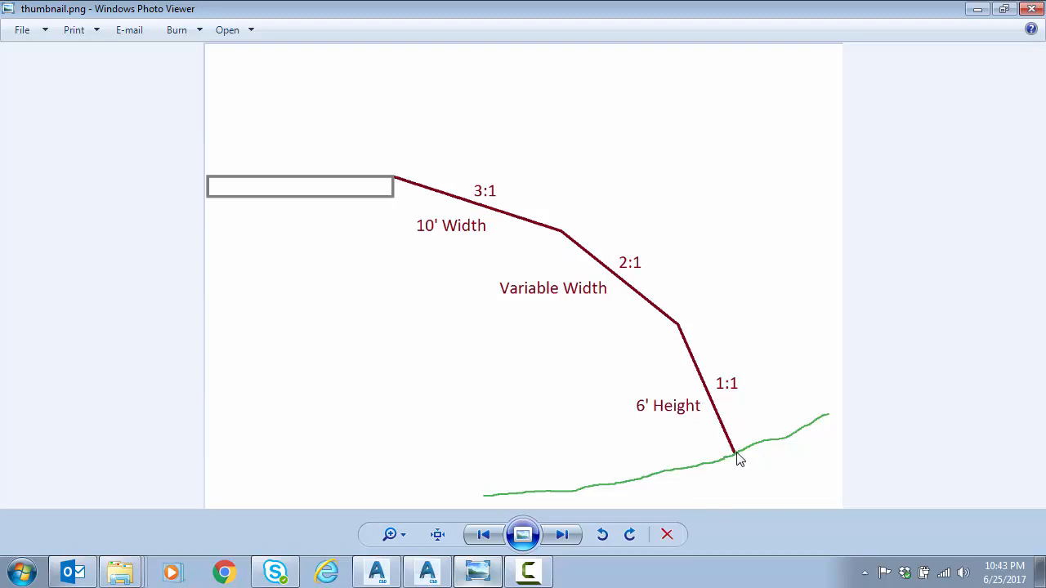
mouse_move(687, 342)
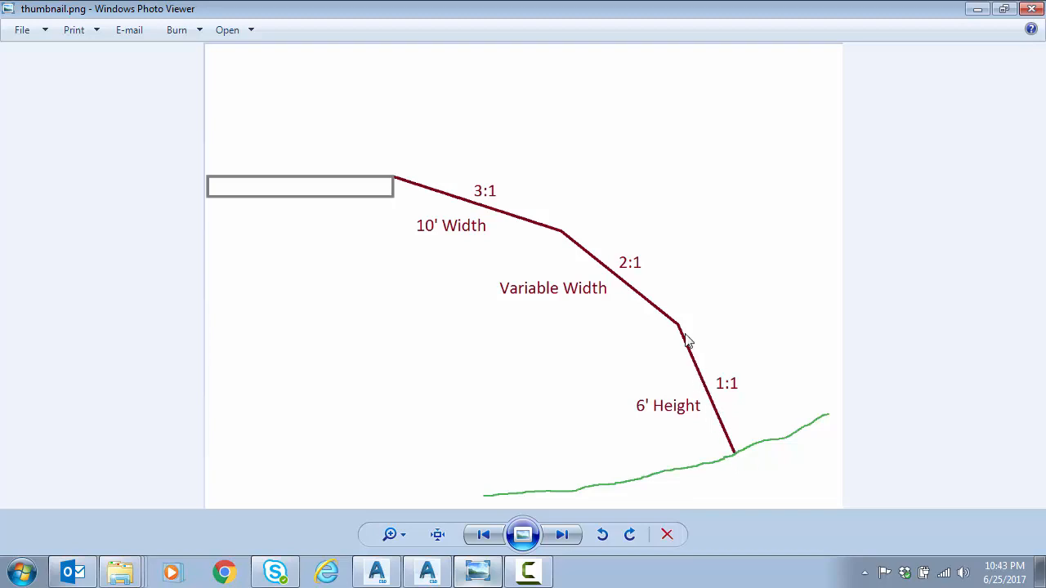
mouse_move(717, 342)
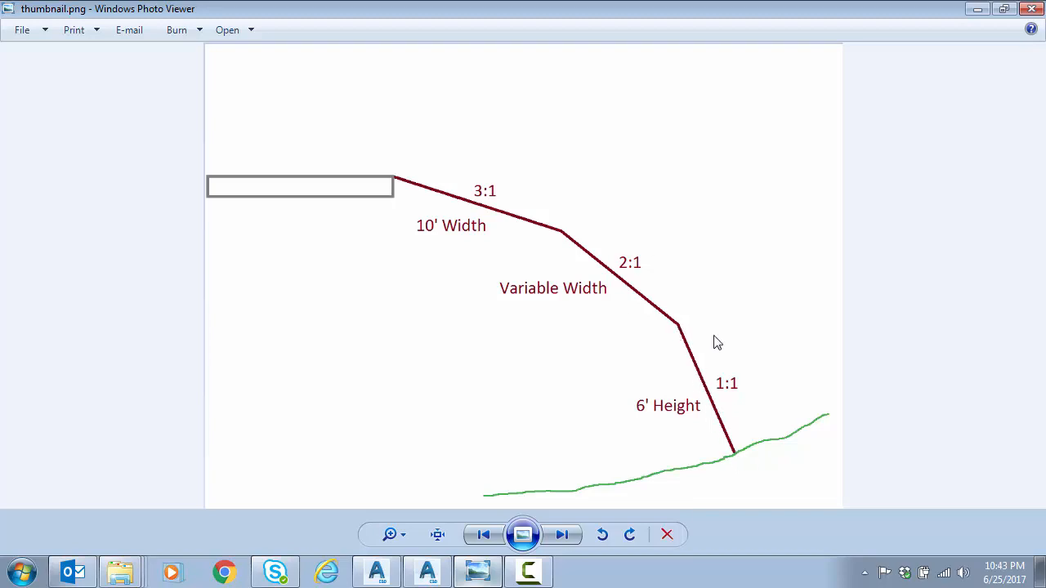
mouse_move(717, 235)
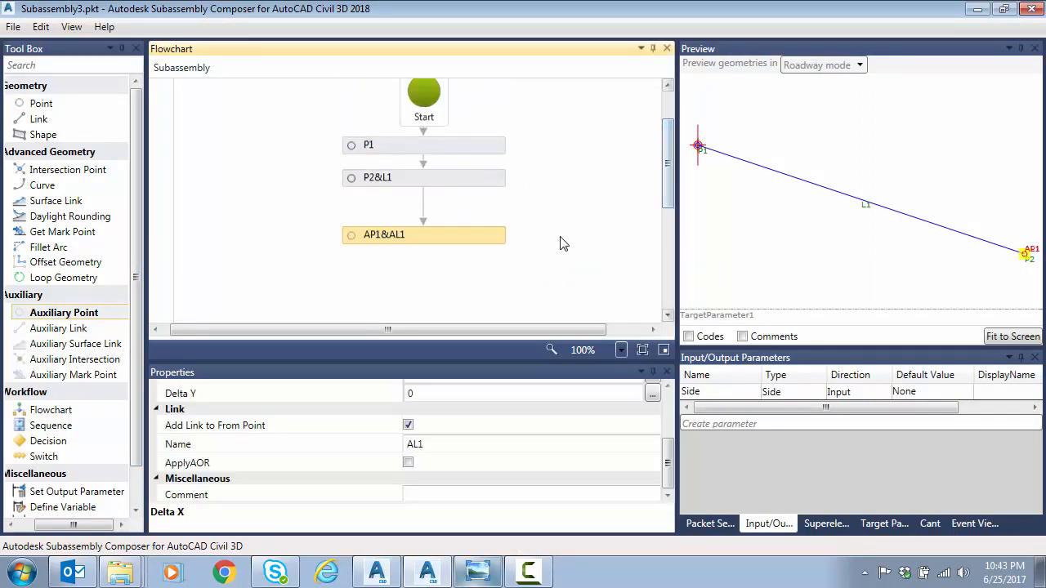
mouse_move(543, 460)
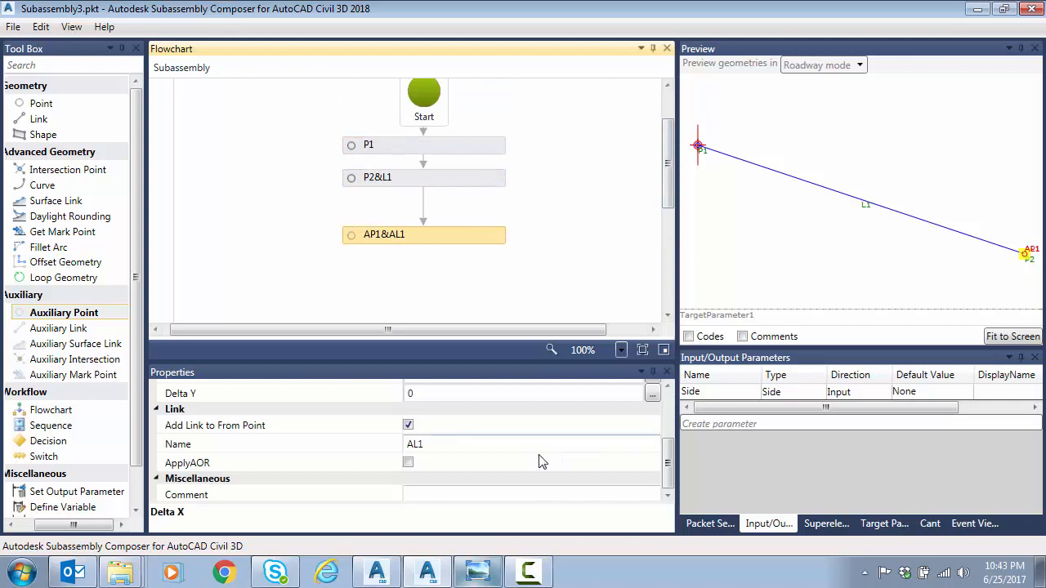
Remove AP1's link and define it from P2 at -100% slope, Delta Y -6
click(408, 425)
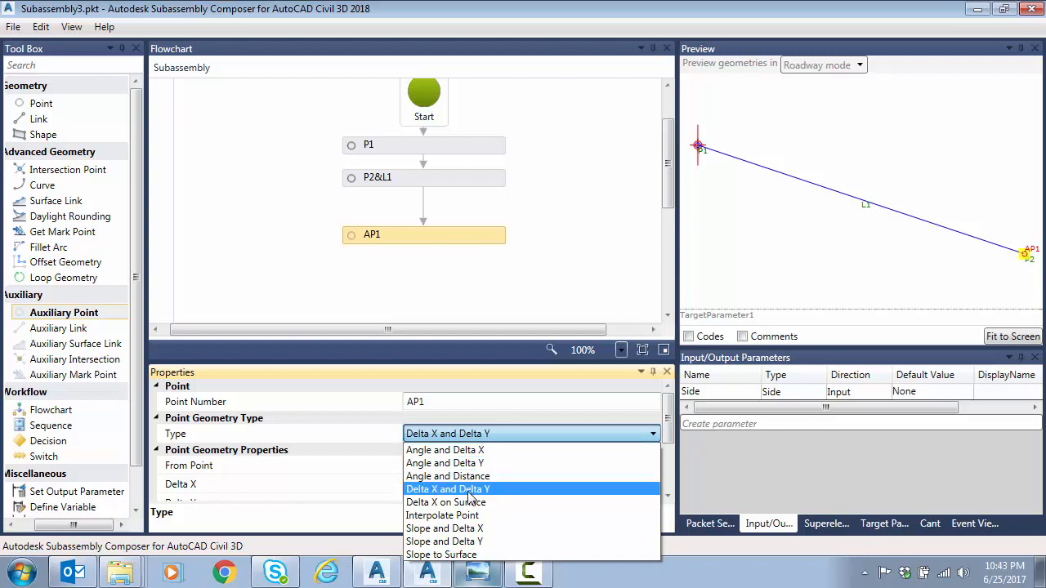
click(445, 527)
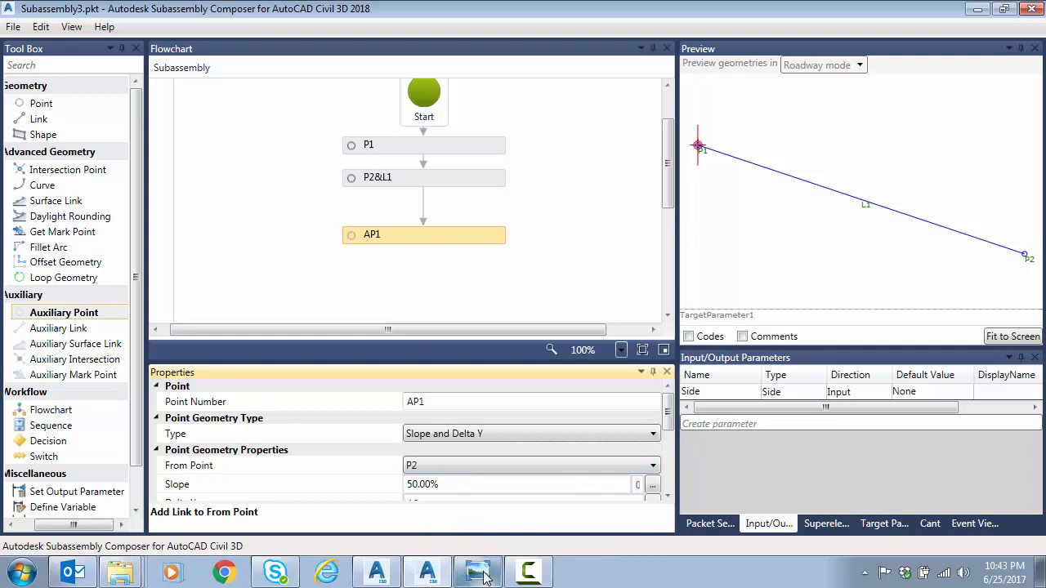
click(475, 571)
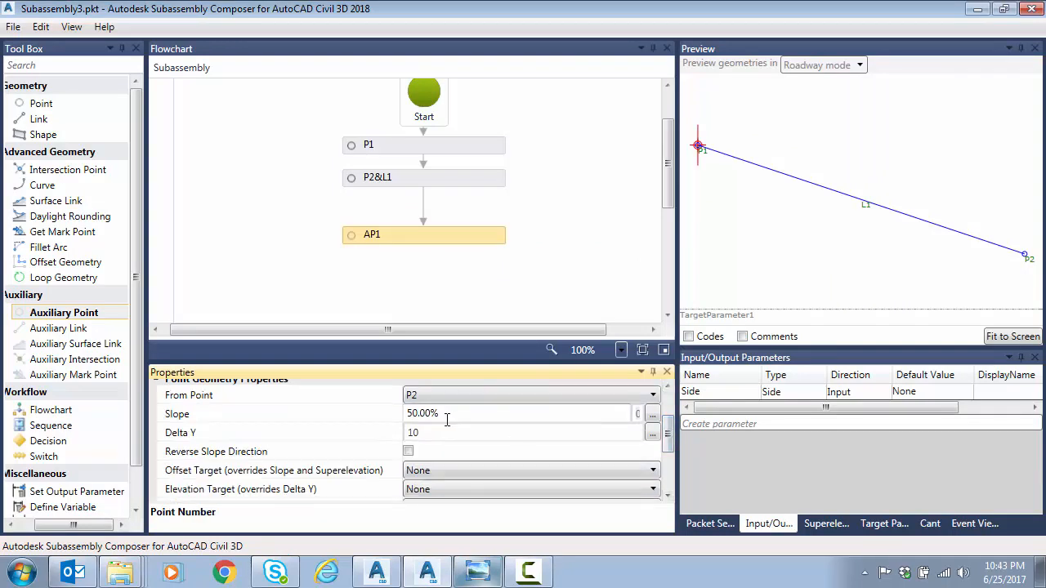
text(-10)
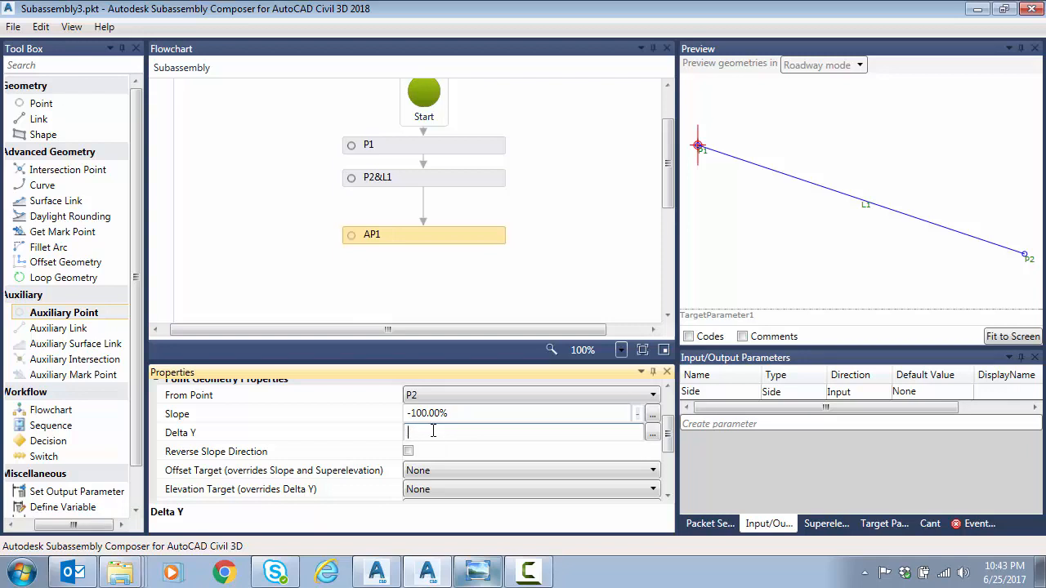
text(-2)
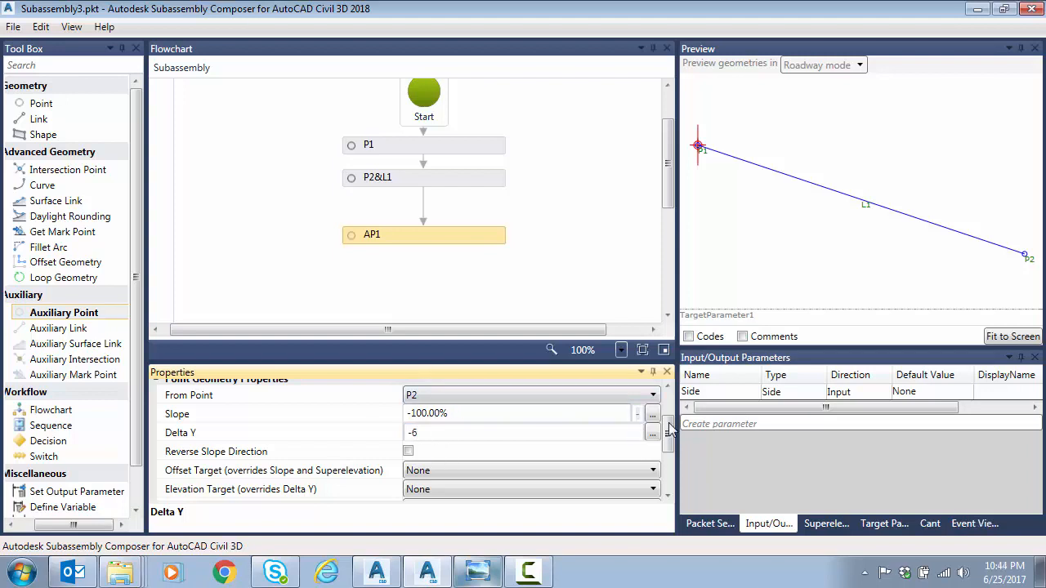
click(1012, 337)
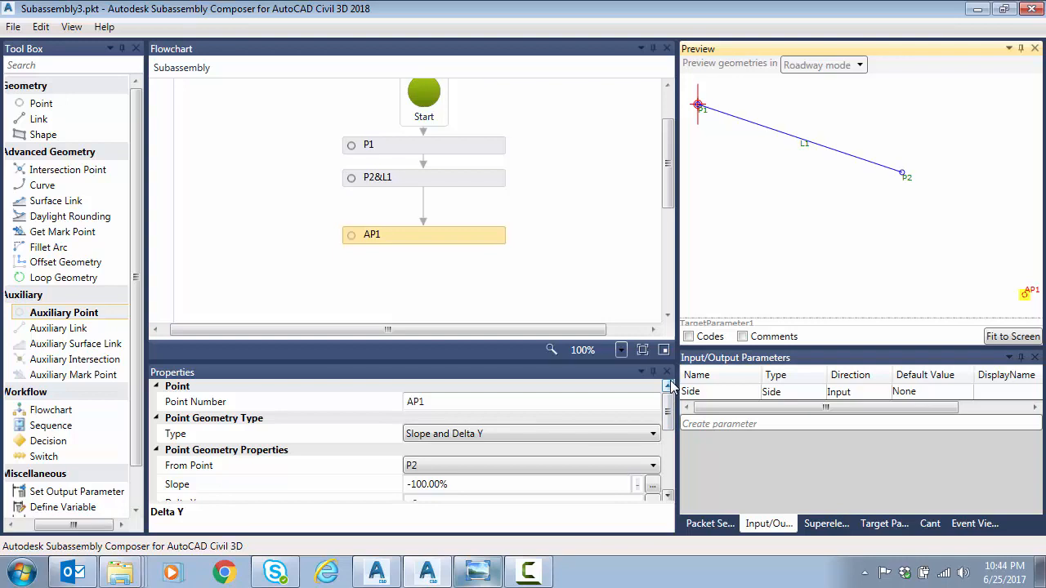
mouse_move(521, 281)
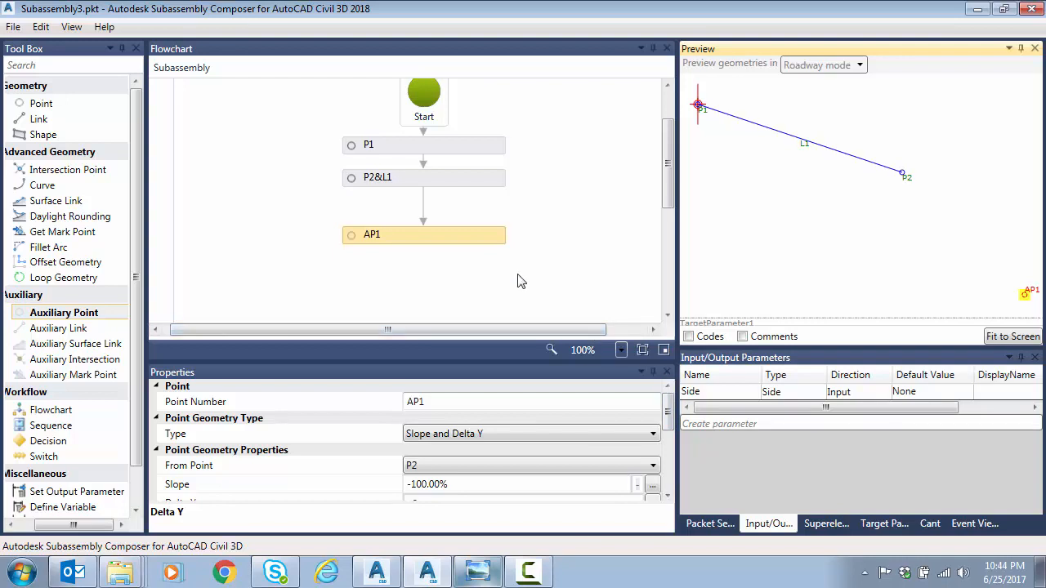
mouse_move(190, 206)
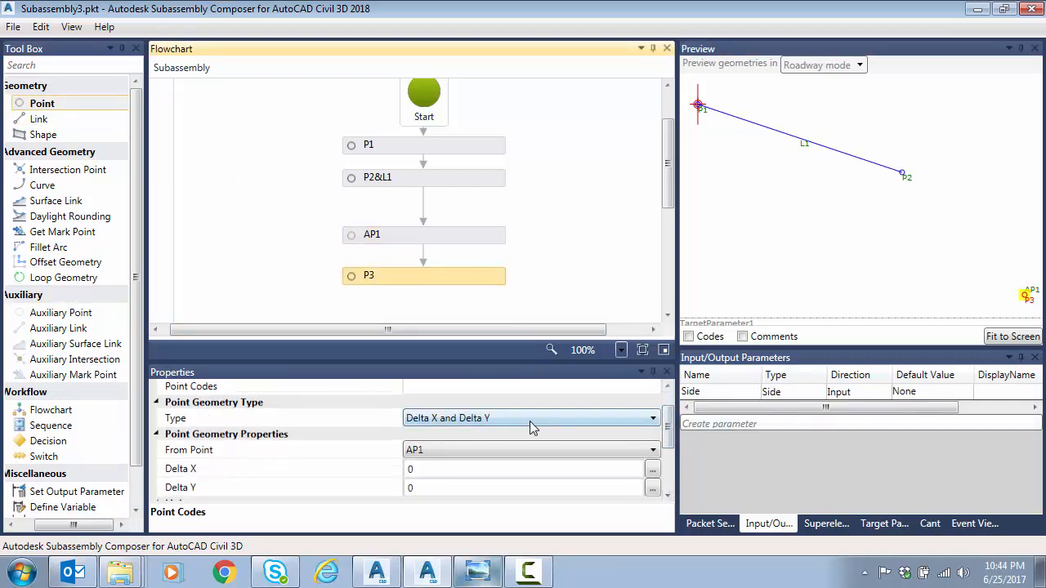
Set P3 to Slope to Surface from AP1 at -50%, checking EG among target parameters
click(532, 418)
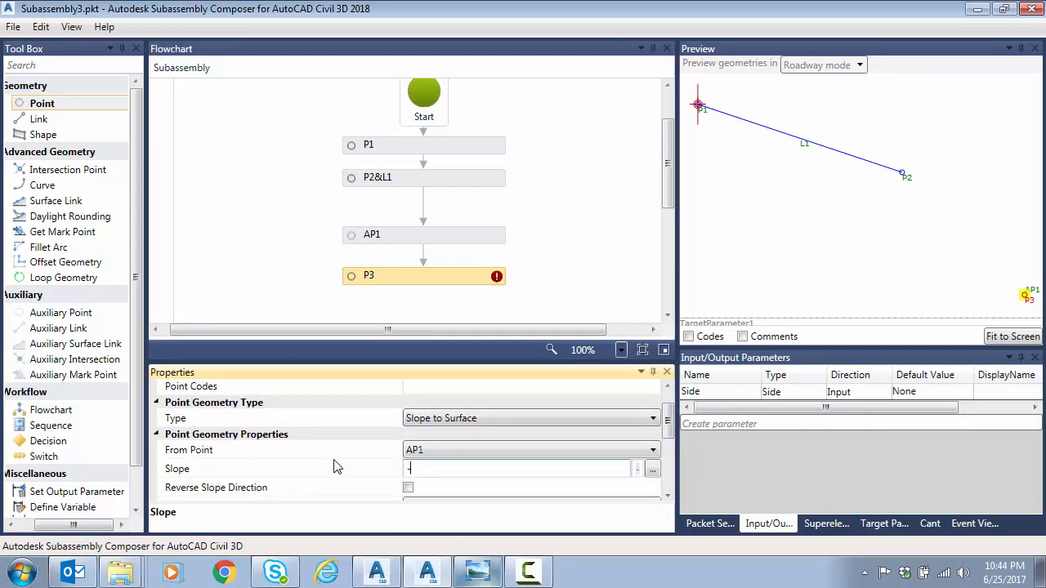
text(2)
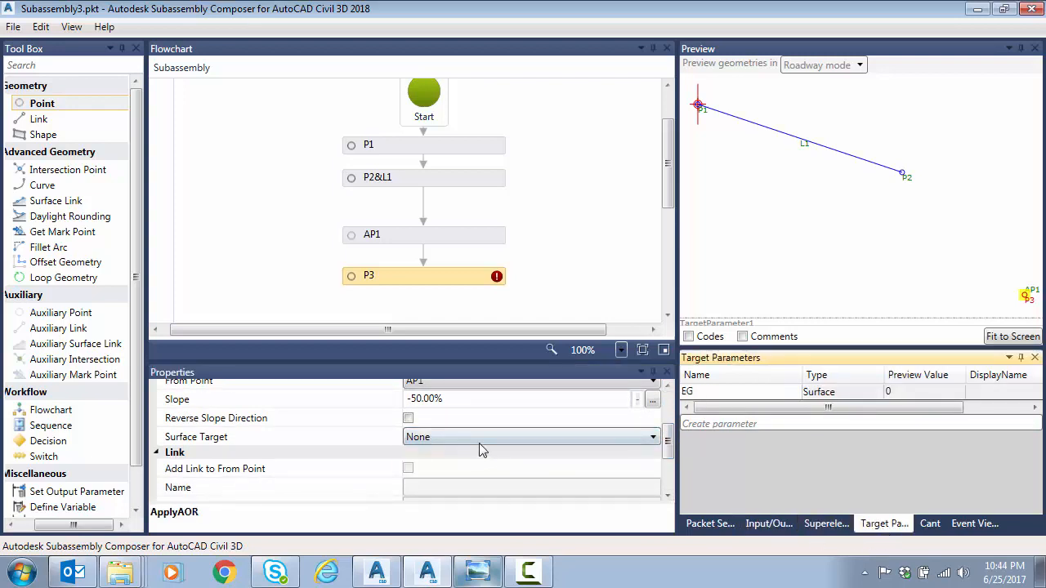
click(423, 234)
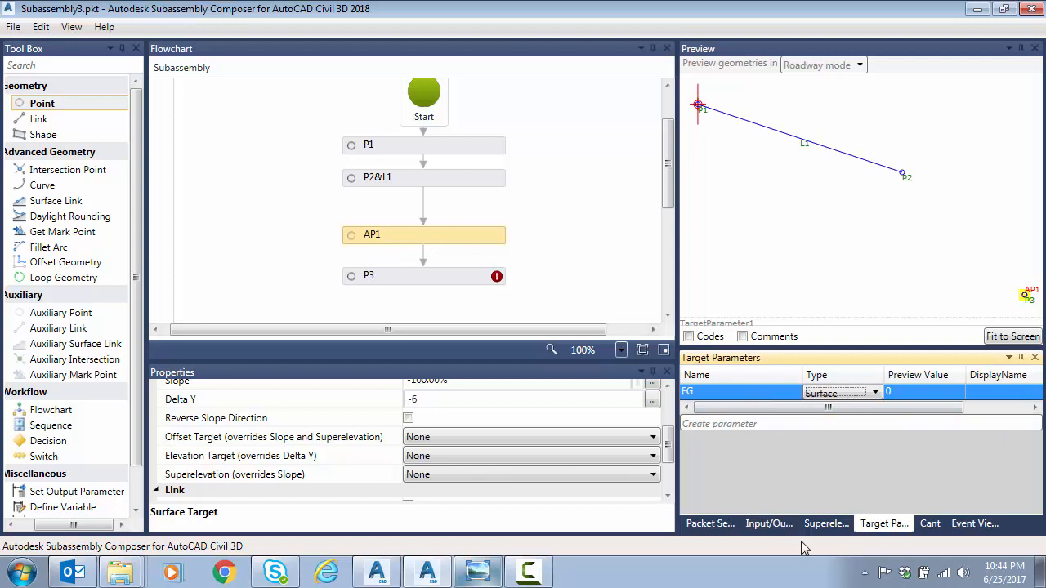
click(768, 524)
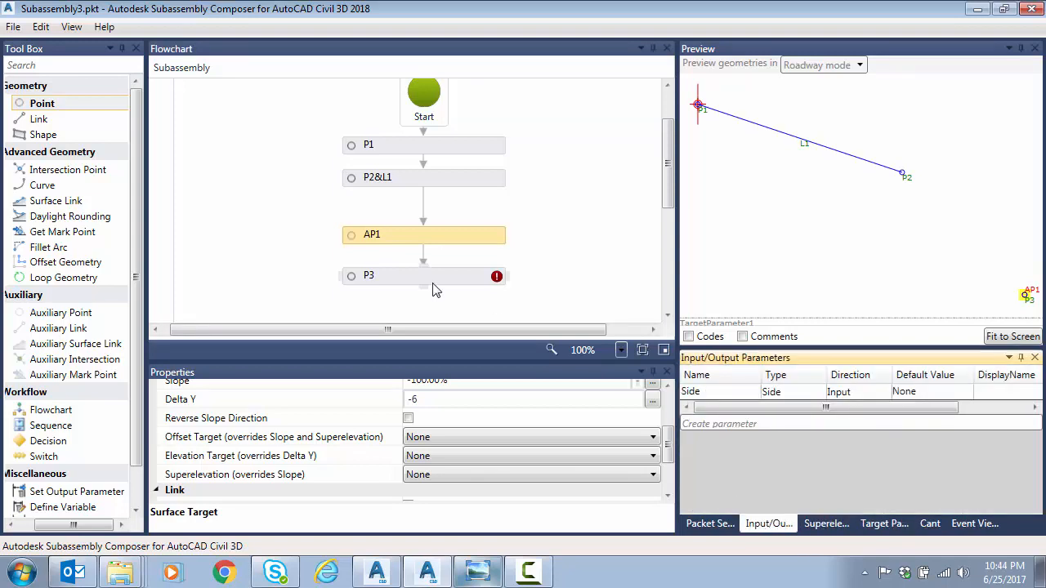
click(423, 275)
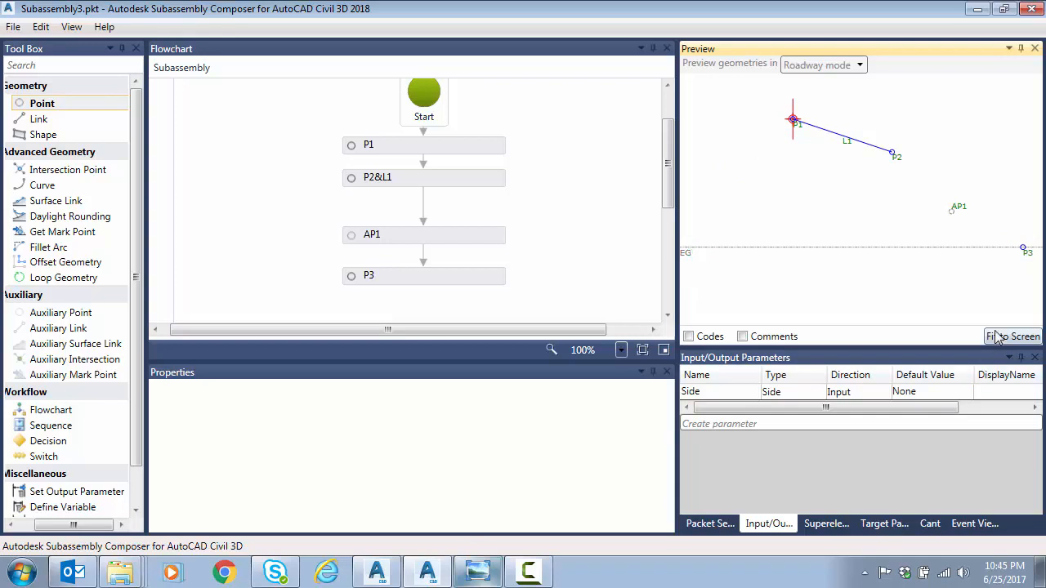
Fit the preview and review P3 landing on EG at -50% from AP1
click(1012, 335)
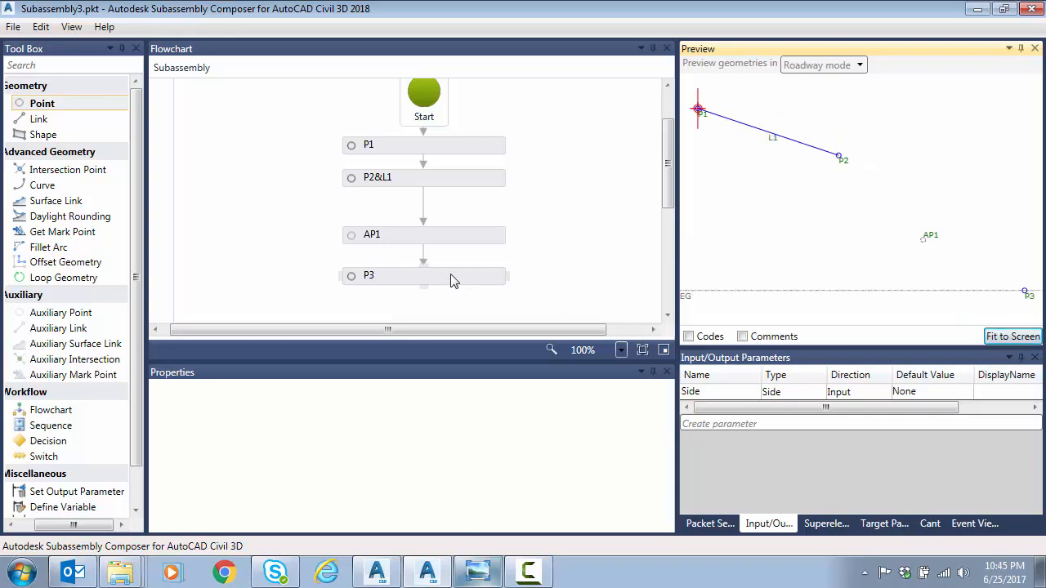
click(423, 276)
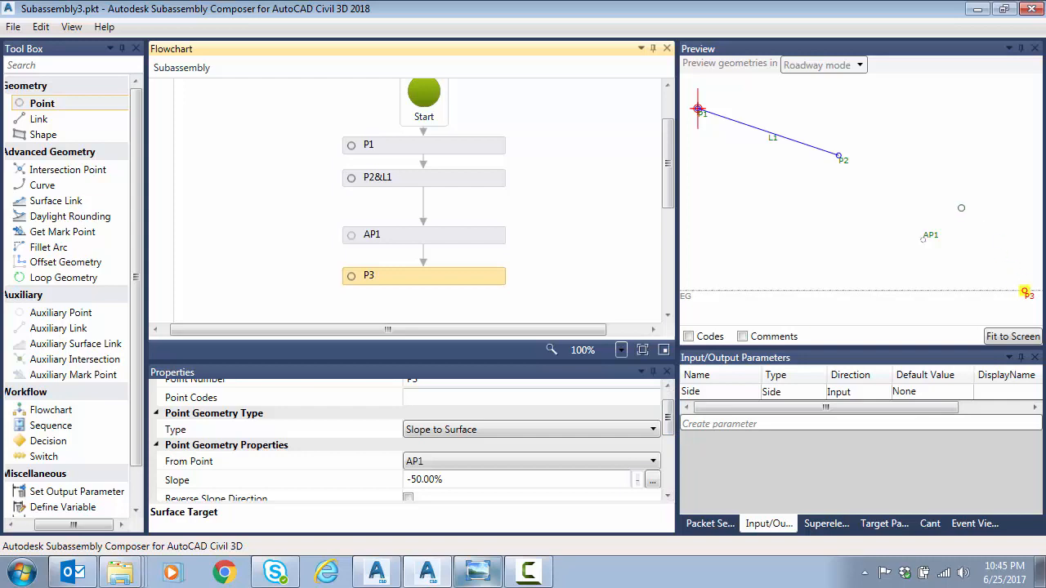
scroll(down, 3)
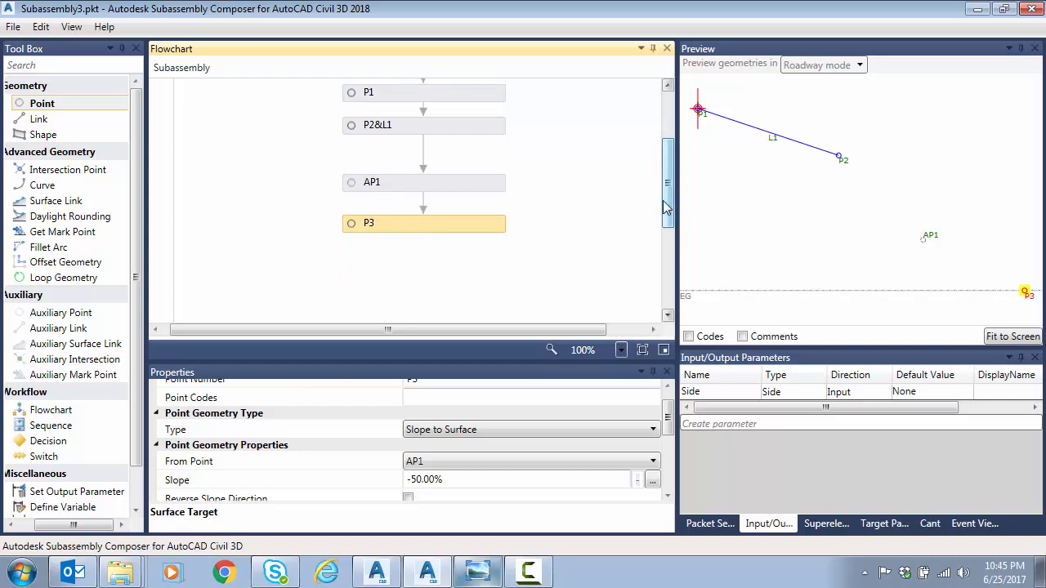
Place P4 at Delta Y 6 from P3 on a reversed 100% slope, with no link
scroll(down, 3)
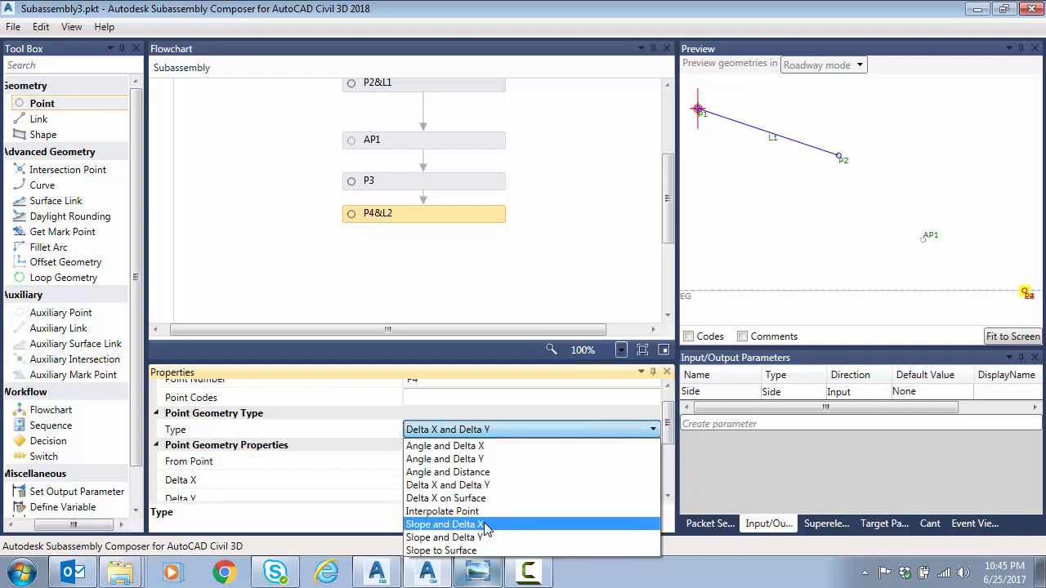
click(446, 523)
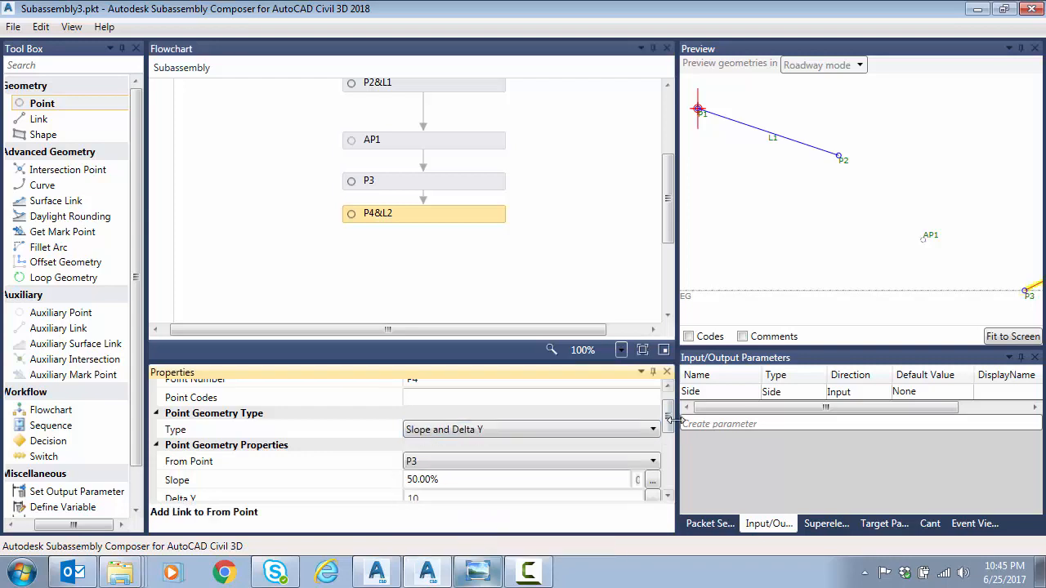
scroll(down, 3)
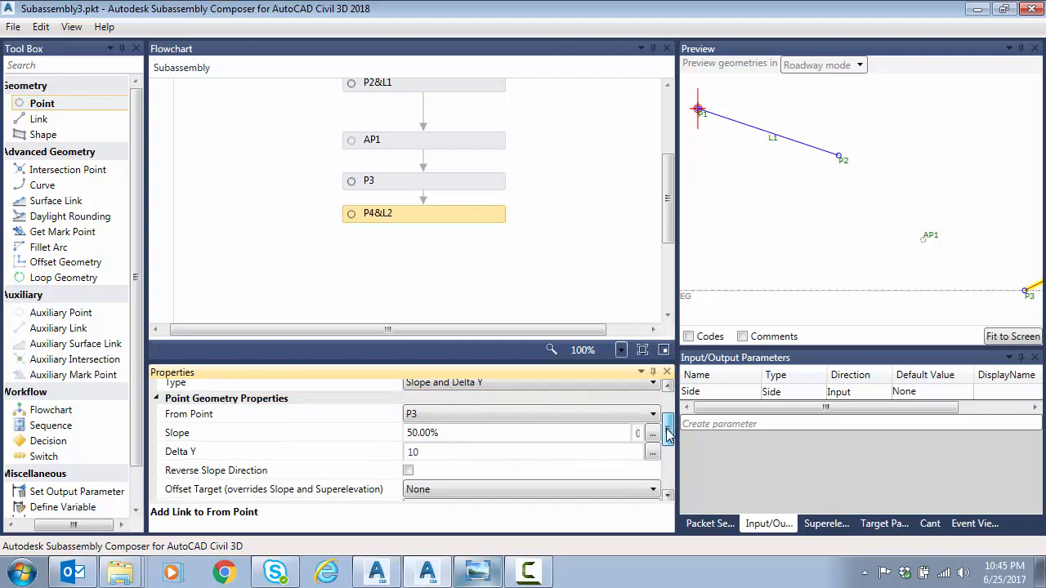
mouse_move(596, 431)
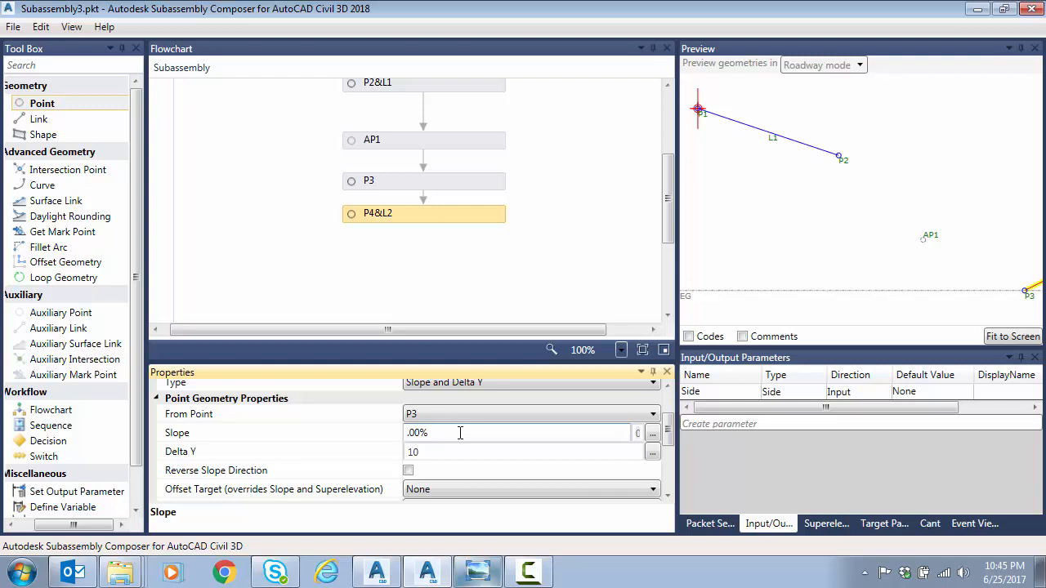
text(100.00%)
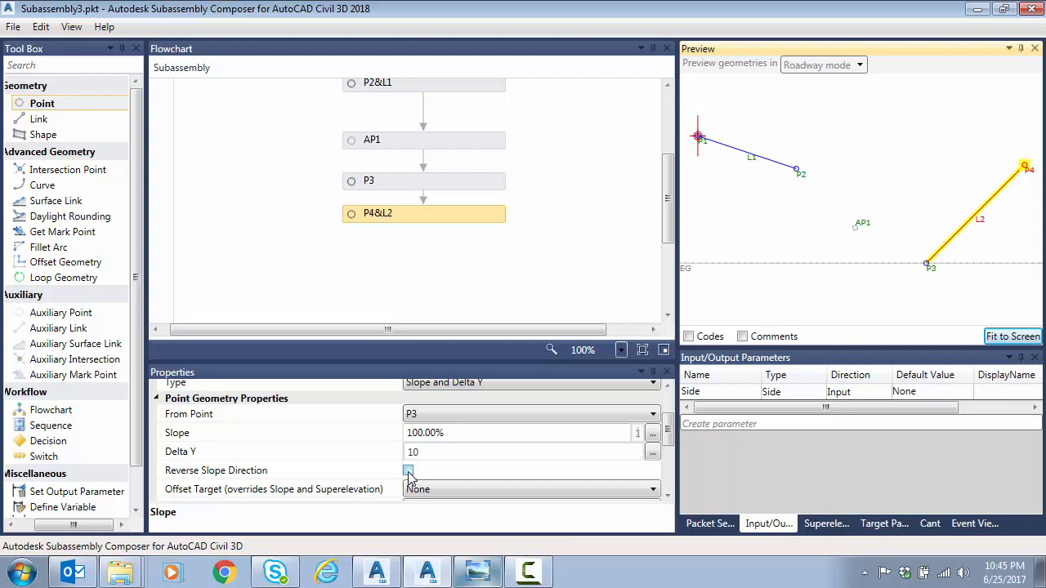
click(407, 471)
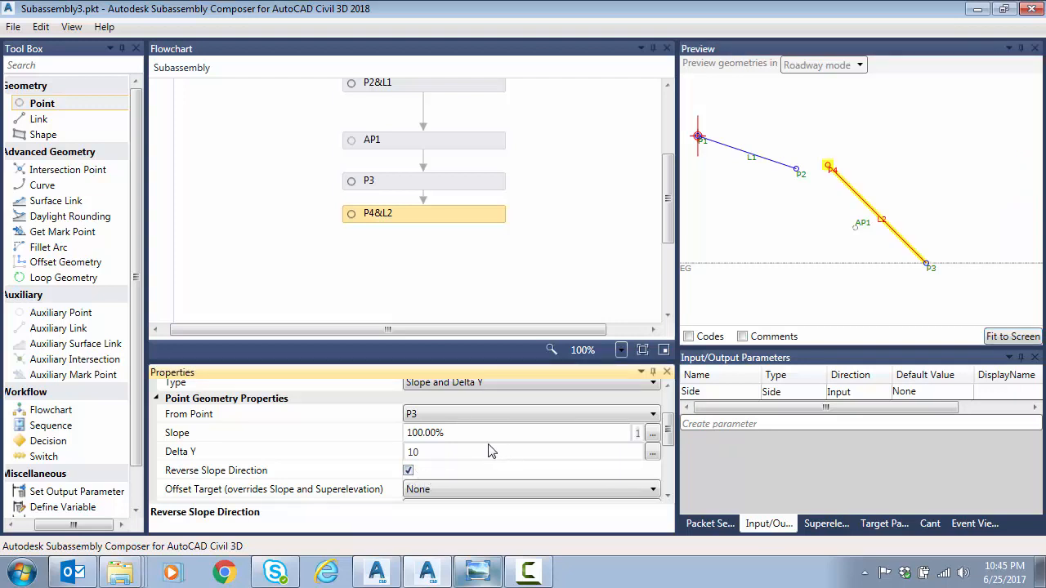
click(433, 452)
text(6)
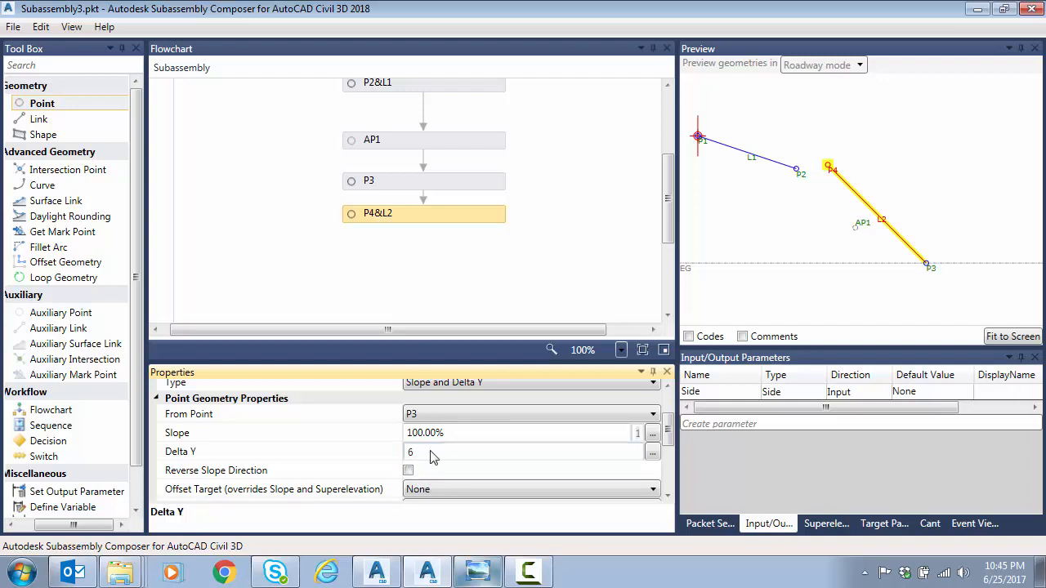
click(407, 469)
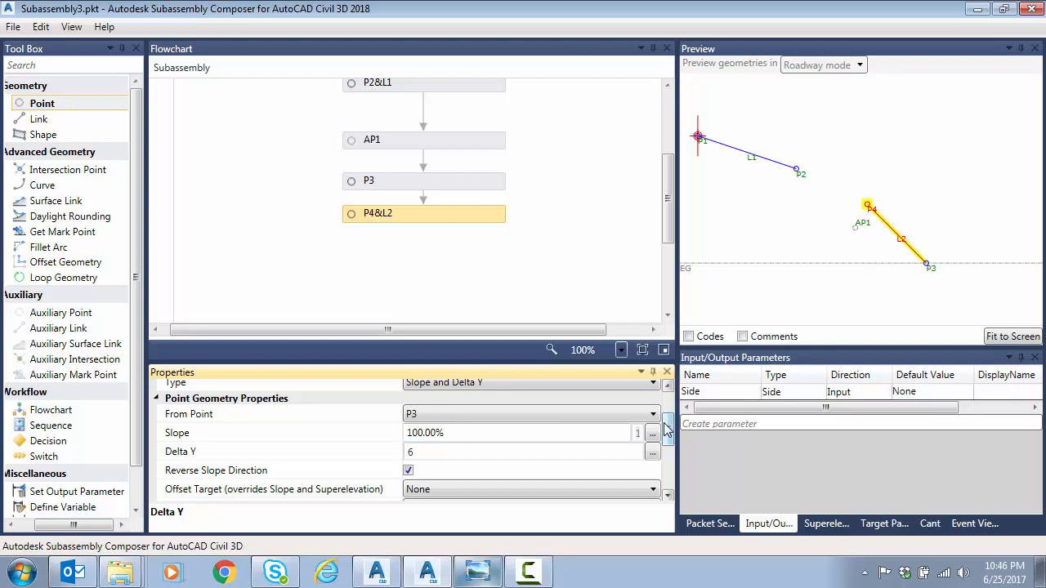
scroll(down, 3)
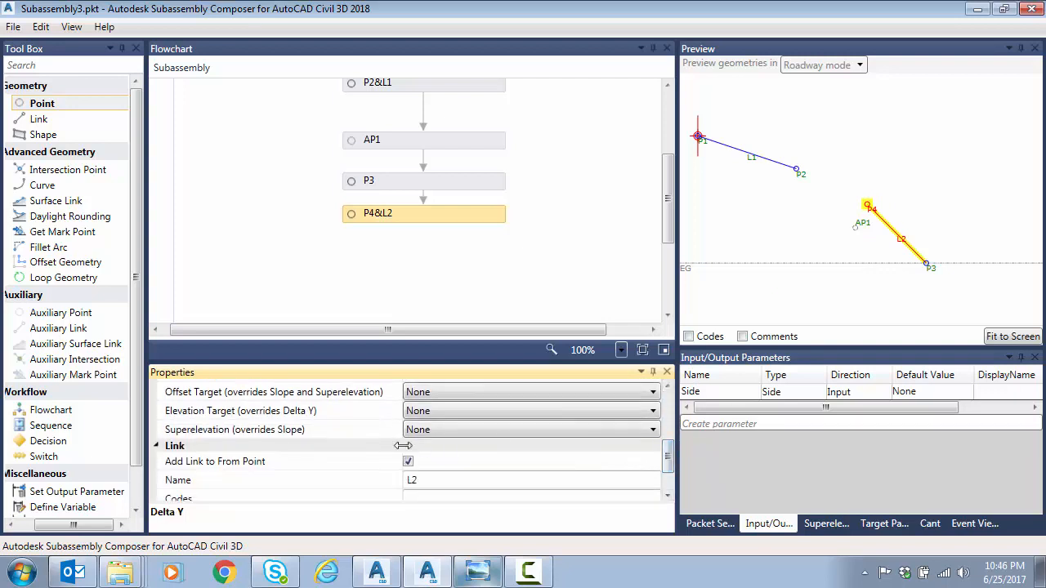
click(408, 460)
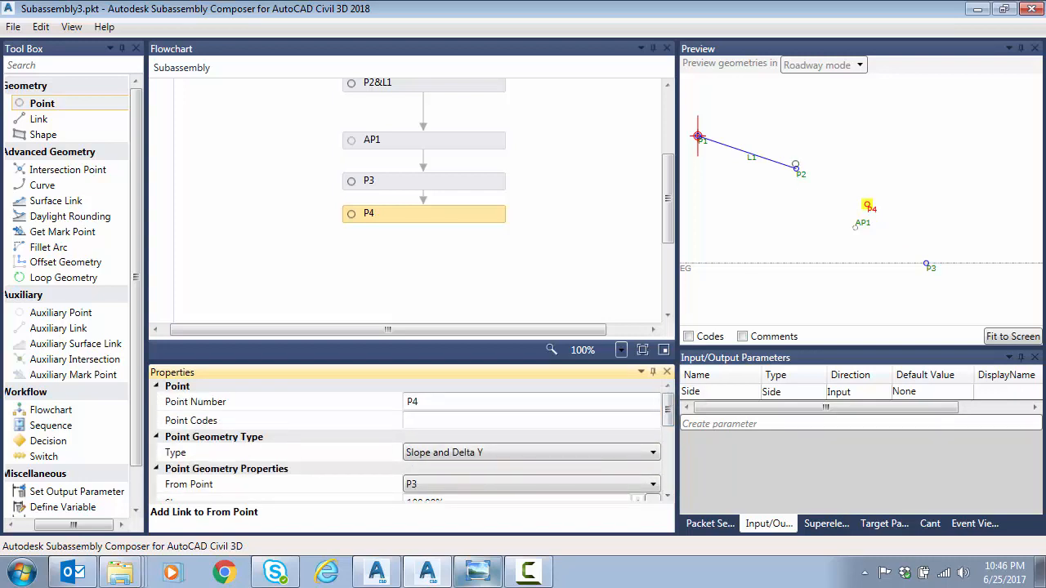
mouse_move(207, 178)
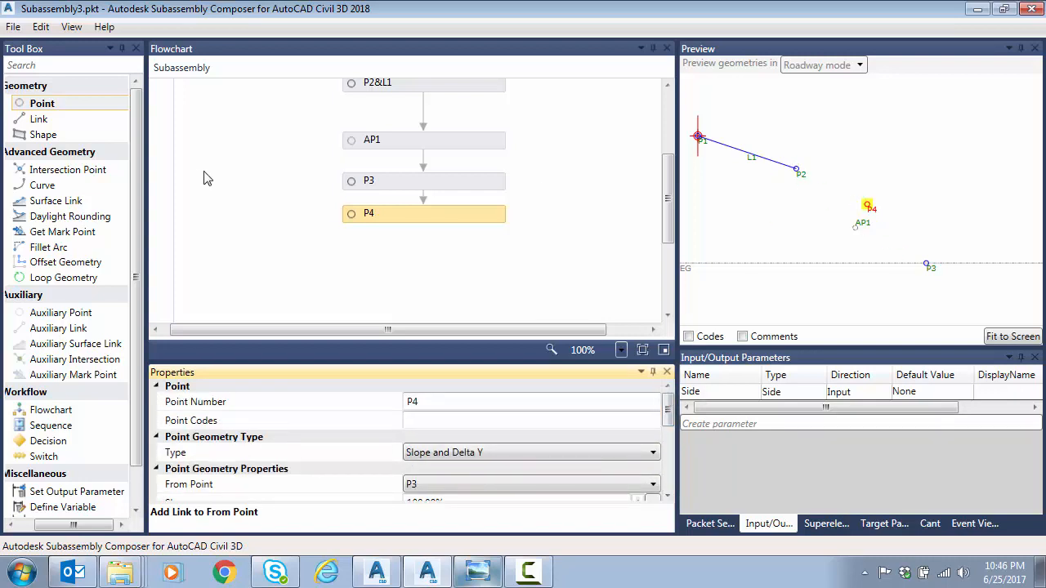
mouse_move(372, 145)
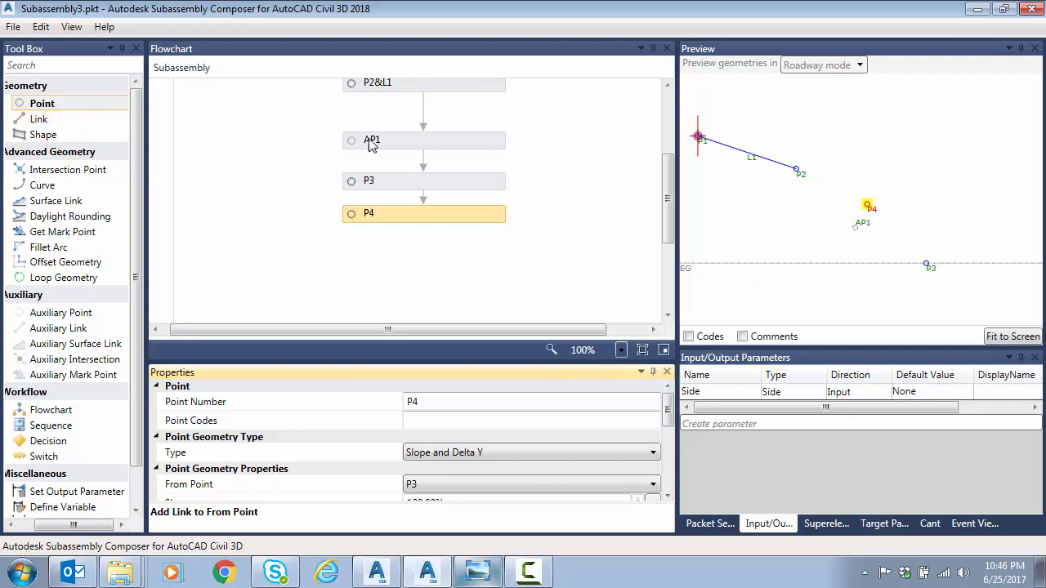
Add link L2 from P2 to P4 and link L3 from P4 to P3
click(39, 119)
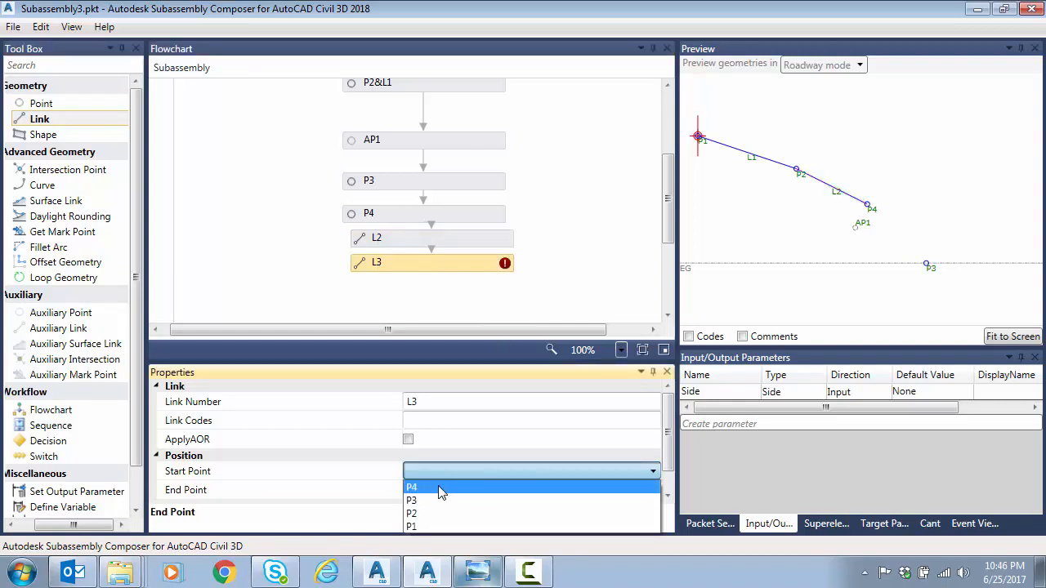
click(411, 486)
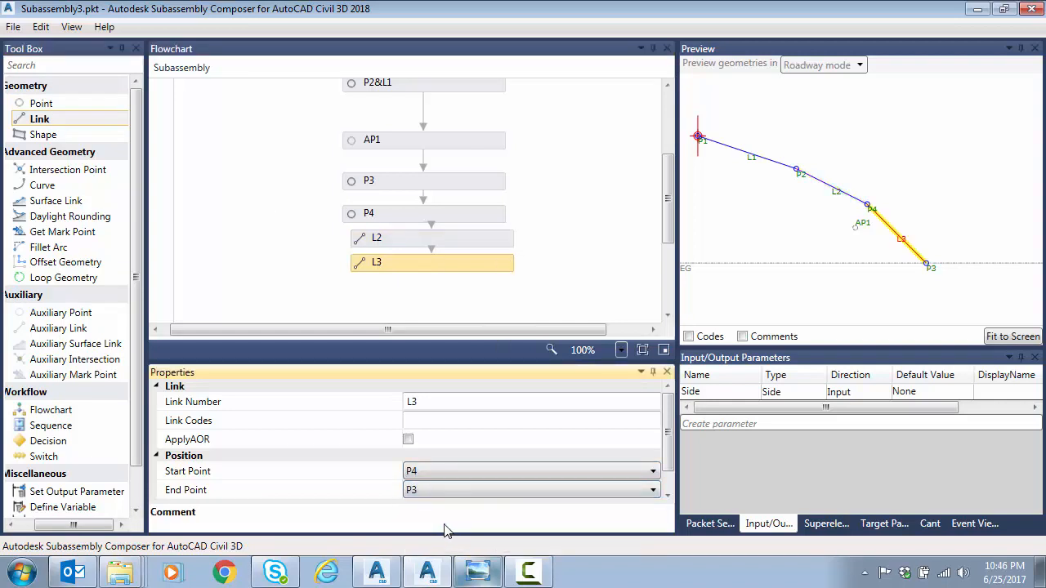
click(1012, 336)
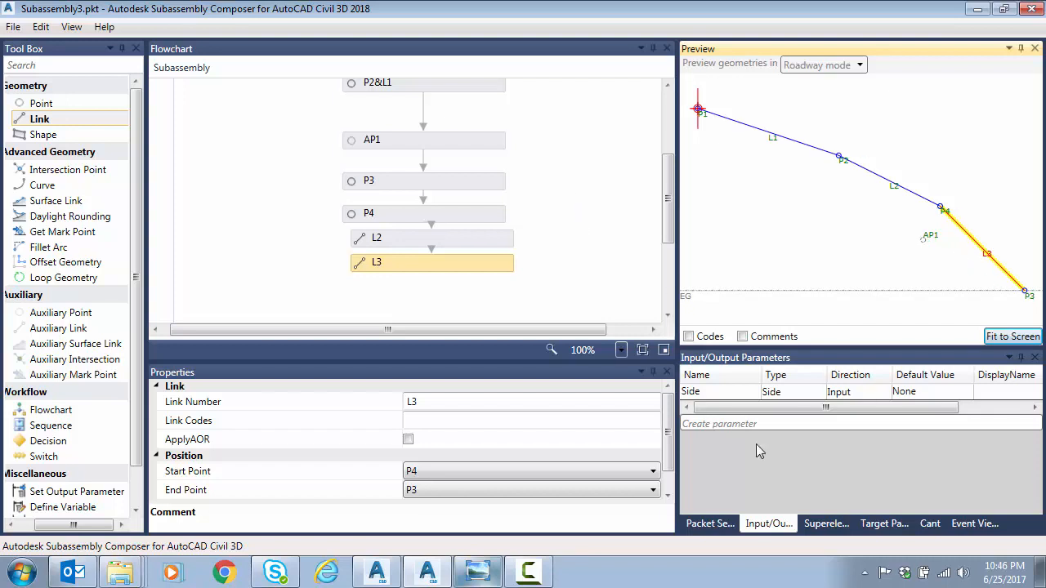
Enter 'solver' as the subassembly name in Packet Settings
click(708, 523)
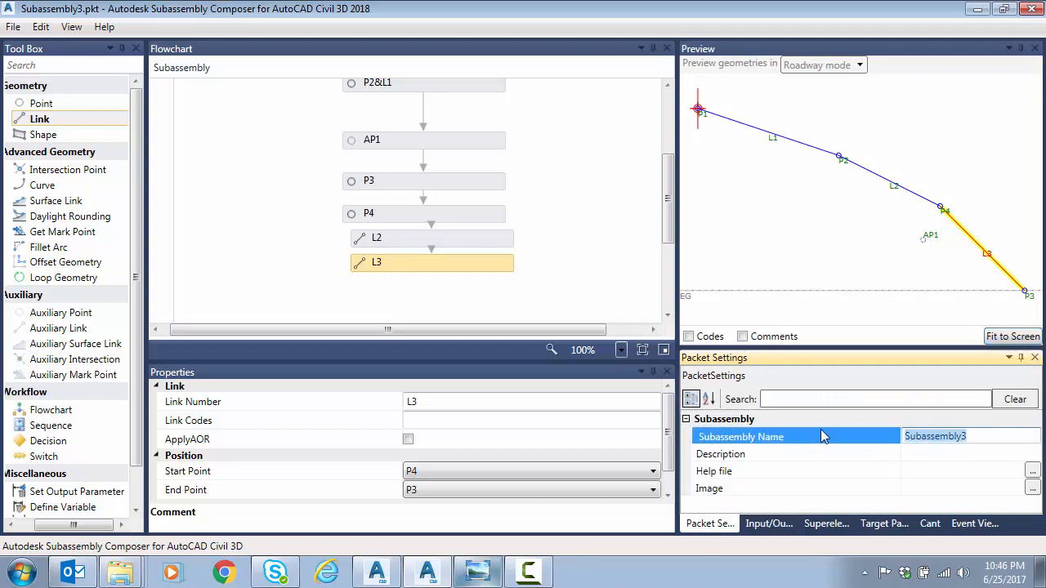
text(solver)
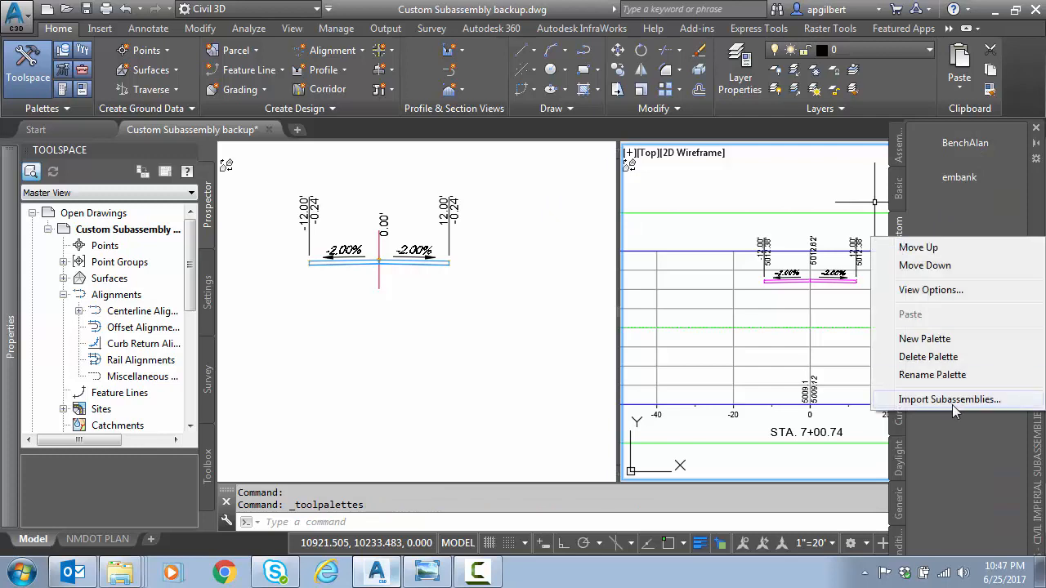
Import the solve2 package into the tool palette and attach it to the assembly
click(948, 398)
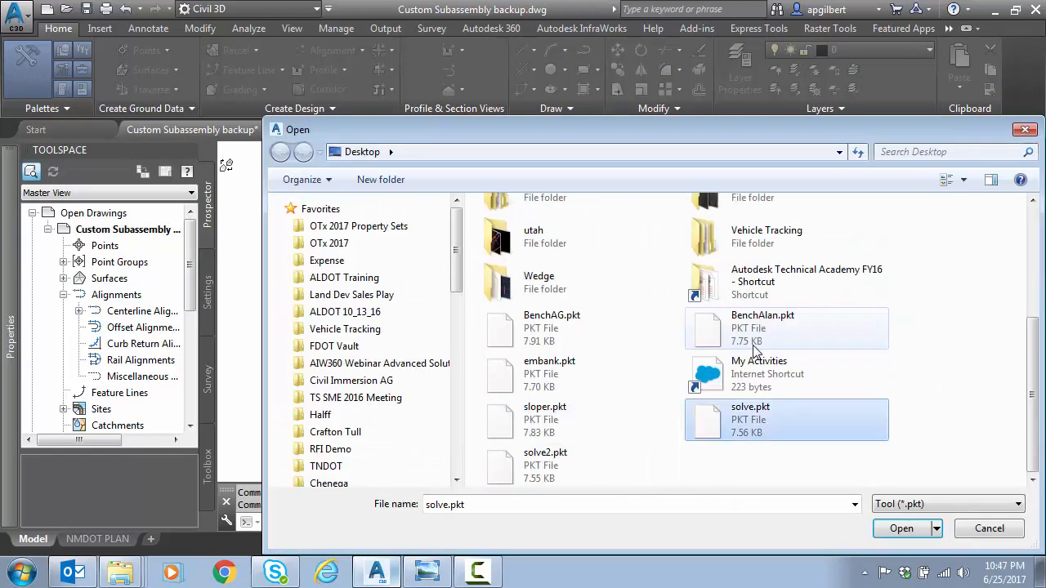
click(900, 529)
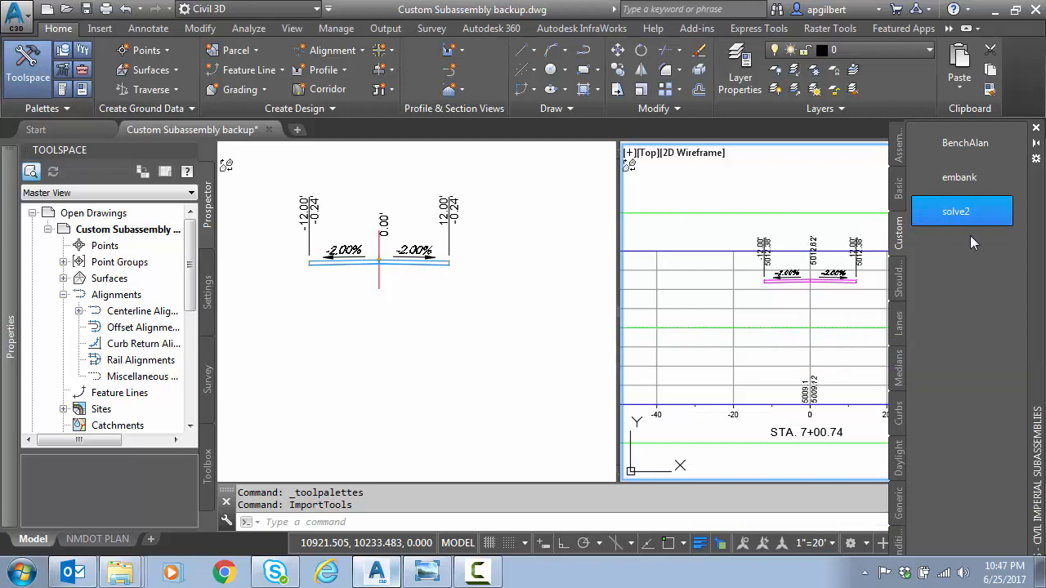
click(961, 211)
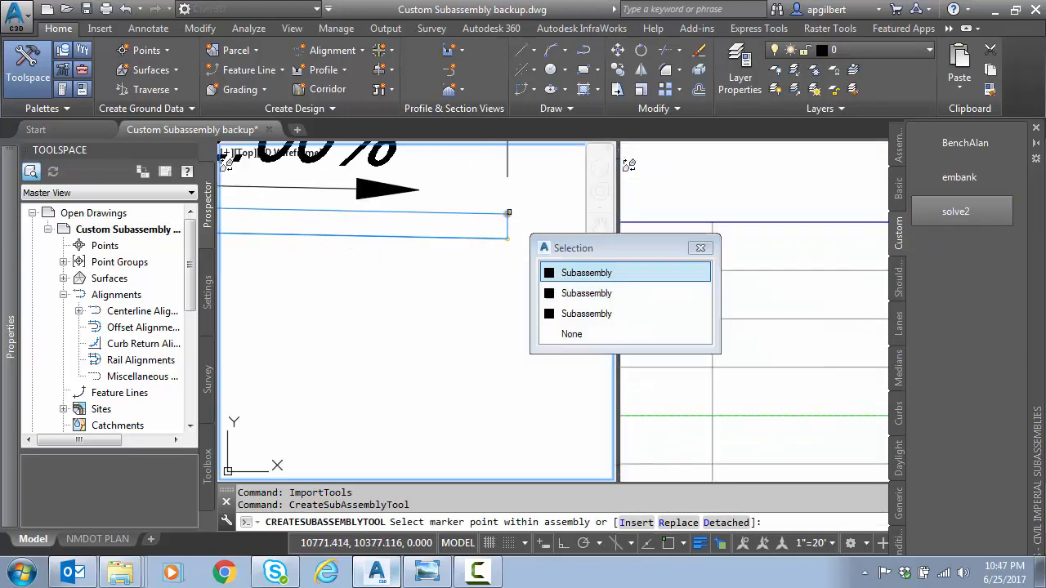
mouse_move(586, 293)
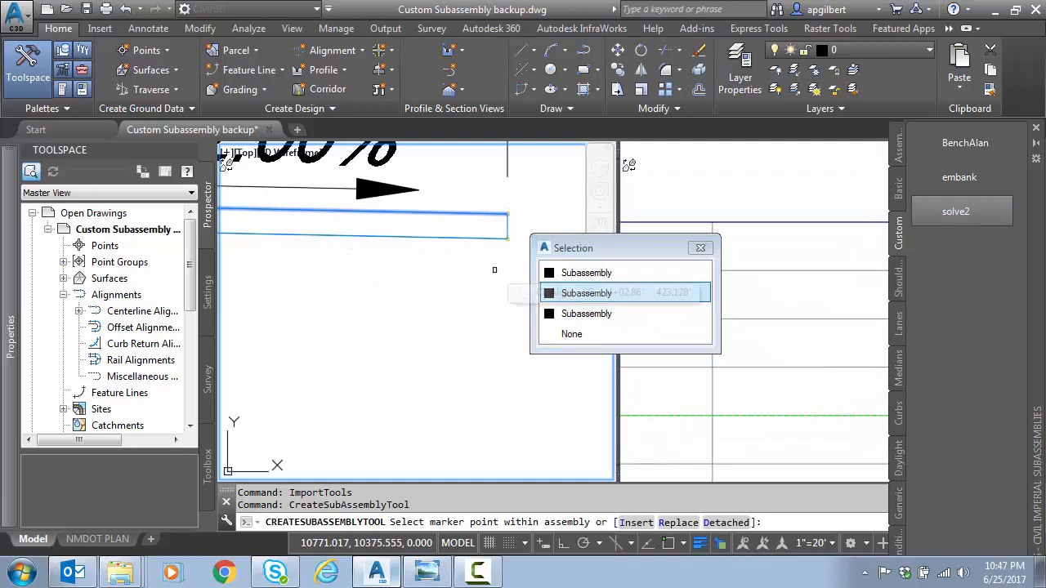
click(586, 293)
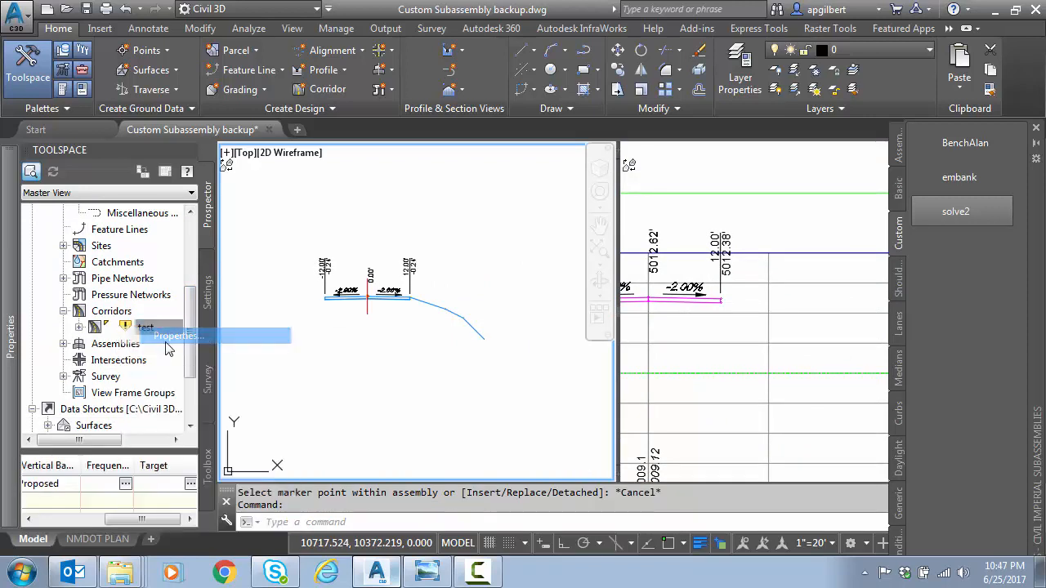
Target EG for solve2 in corridor test's parameters and rebuild the corridor
click(178, 336)
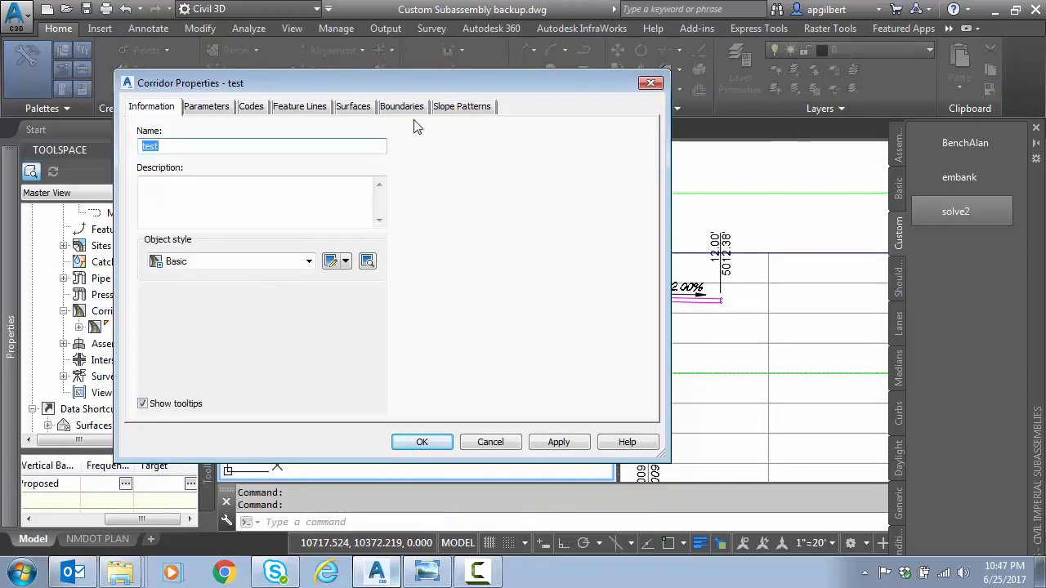
click(353, 106)
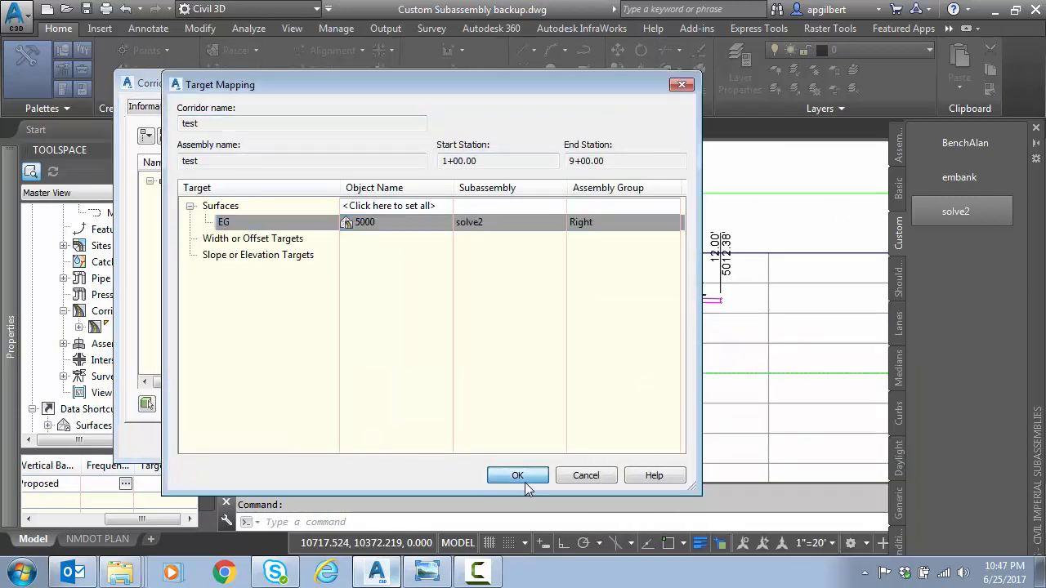
click(517, 476)
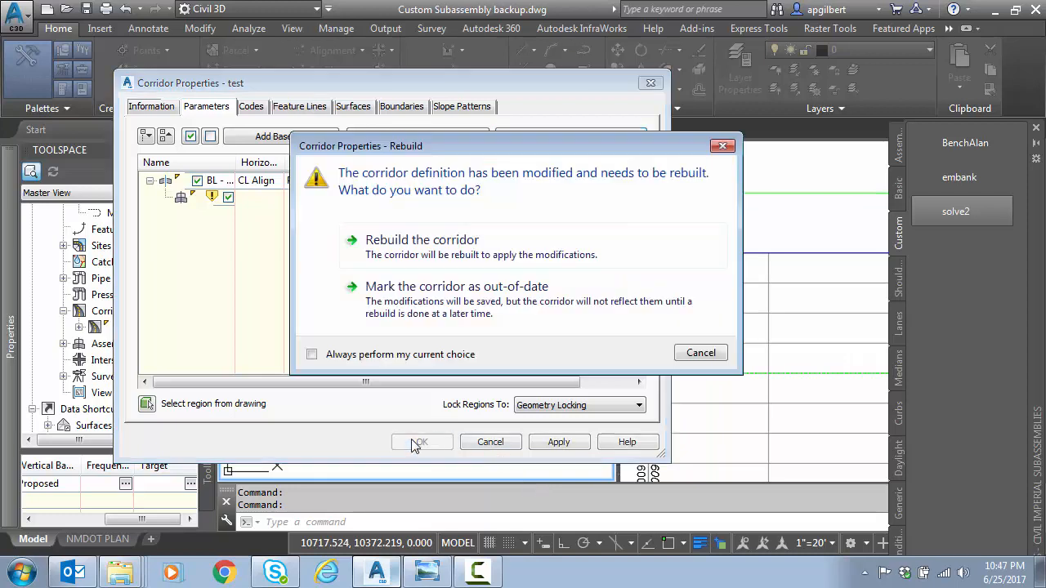
click(420, 441)
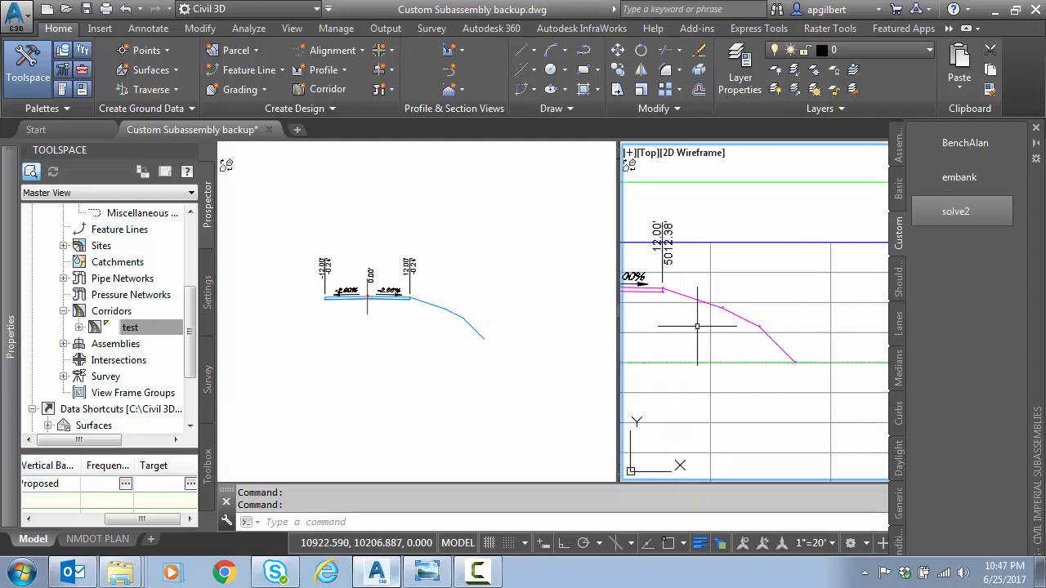
mouse_move(413, 341)
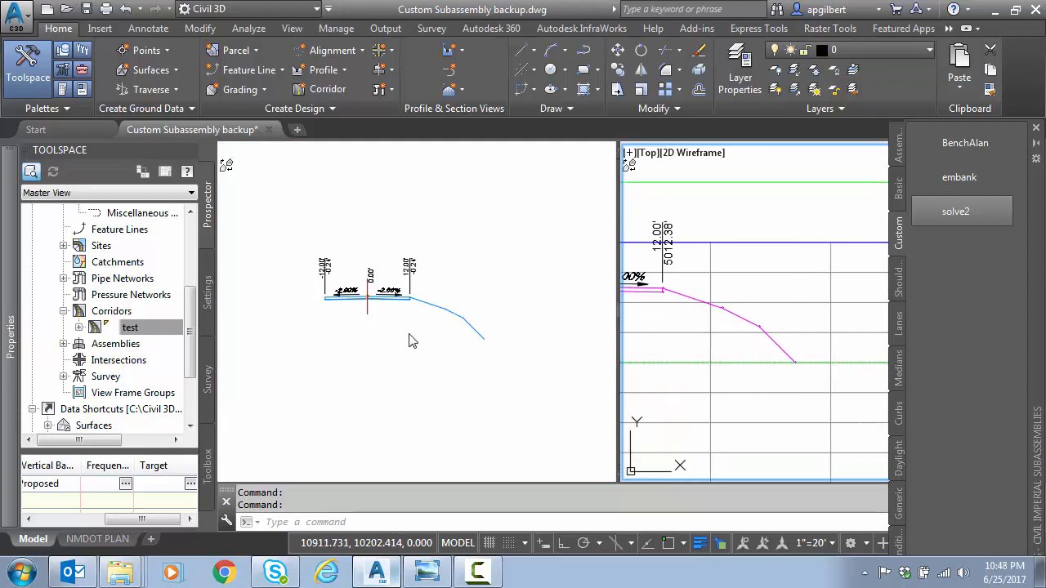